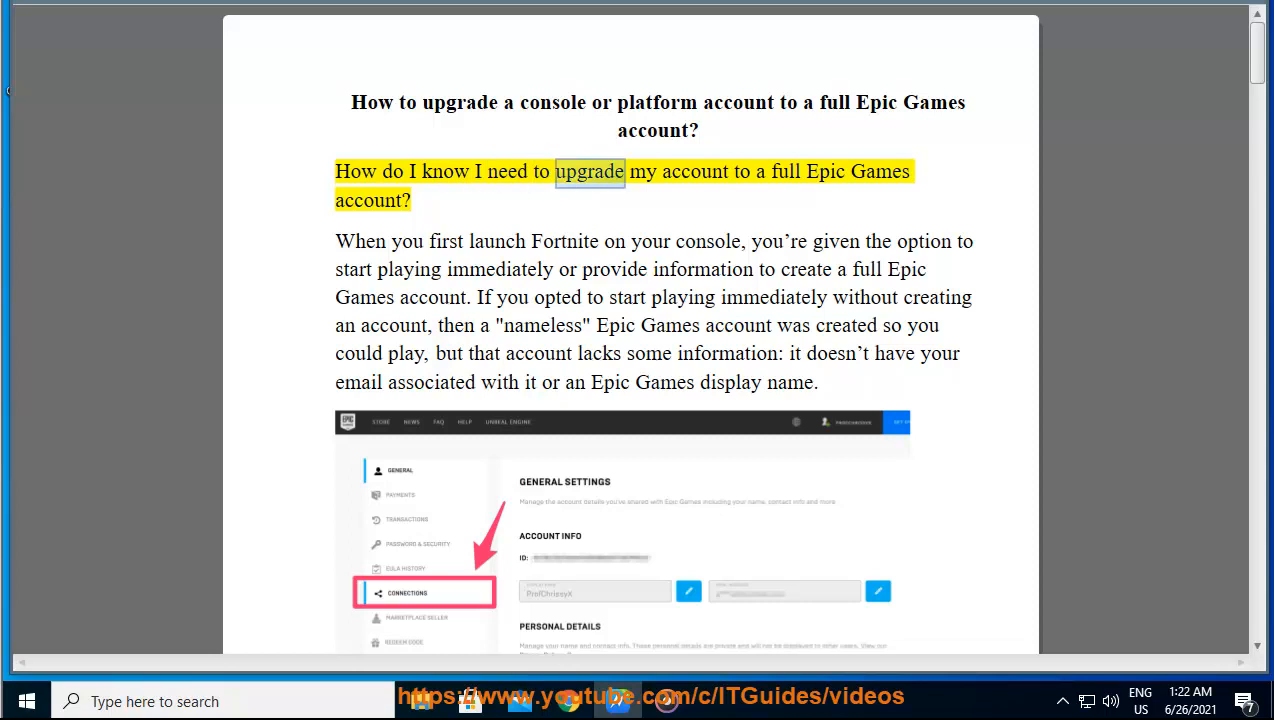
Have Read Aloud read the opening nameless-account and separate-accounts paragraphs of the guide
double_click(368, 200)
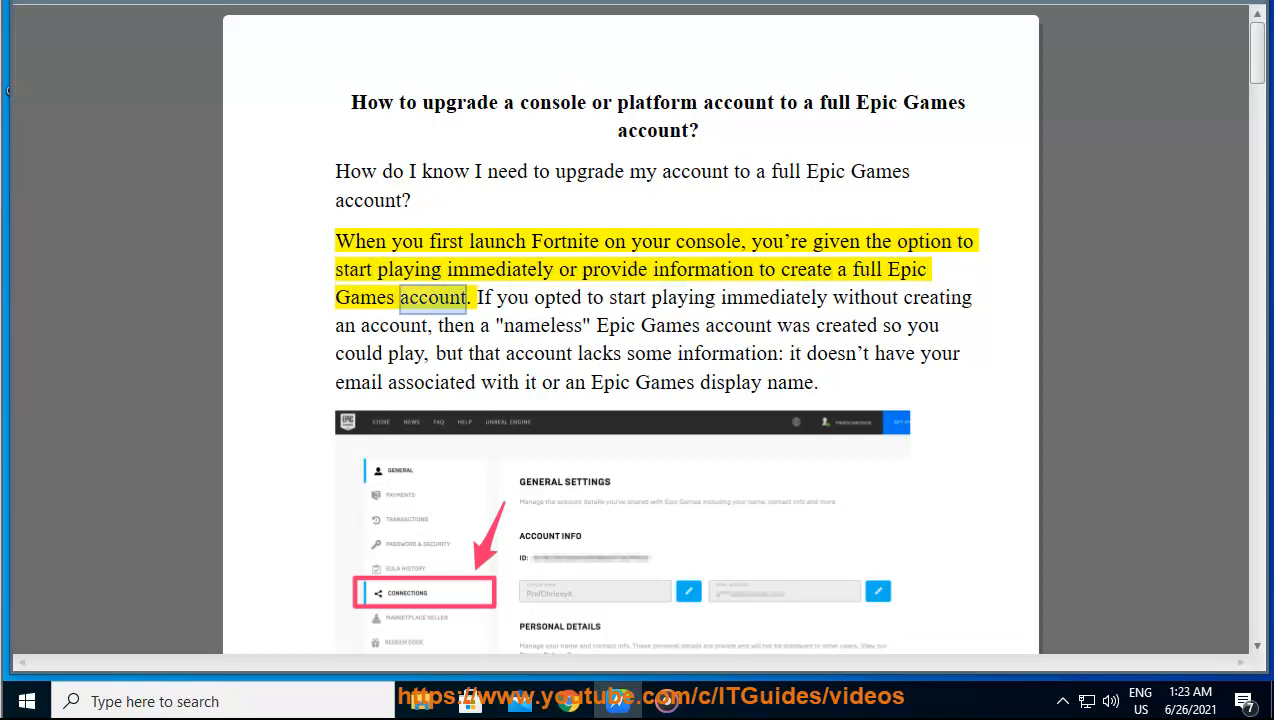
double_click(772, 296)
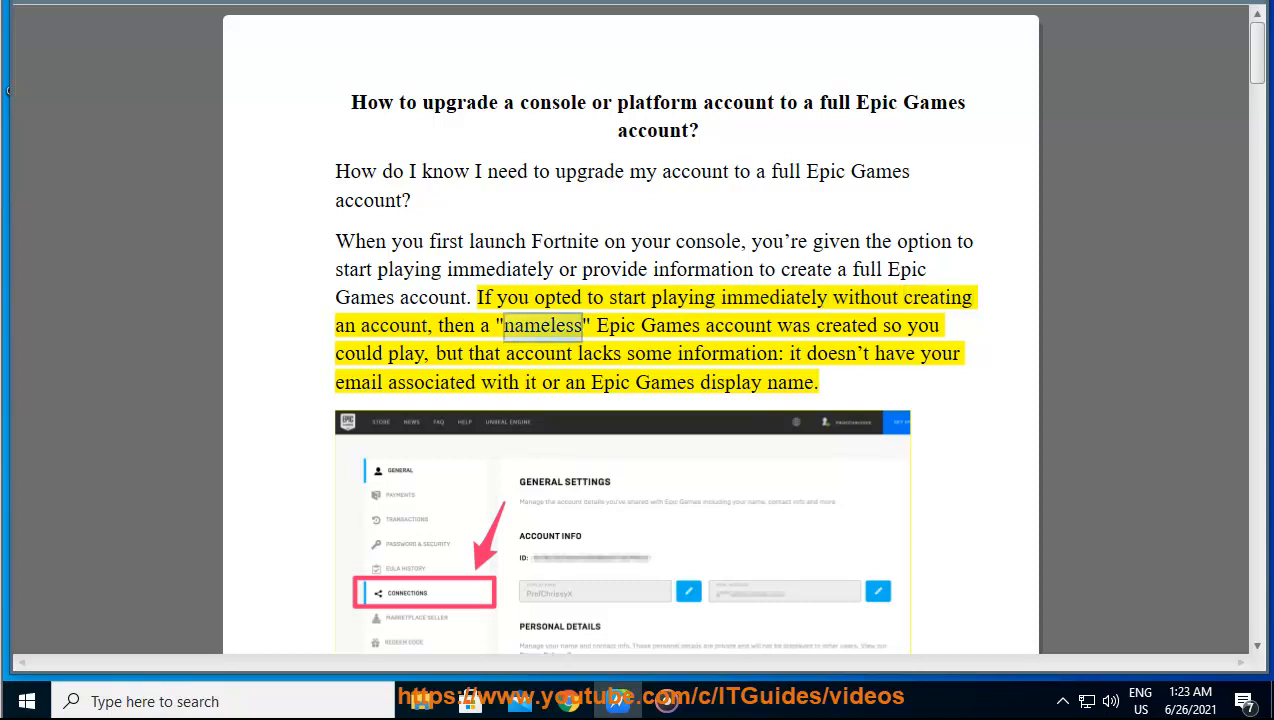
double_click(404, 352)
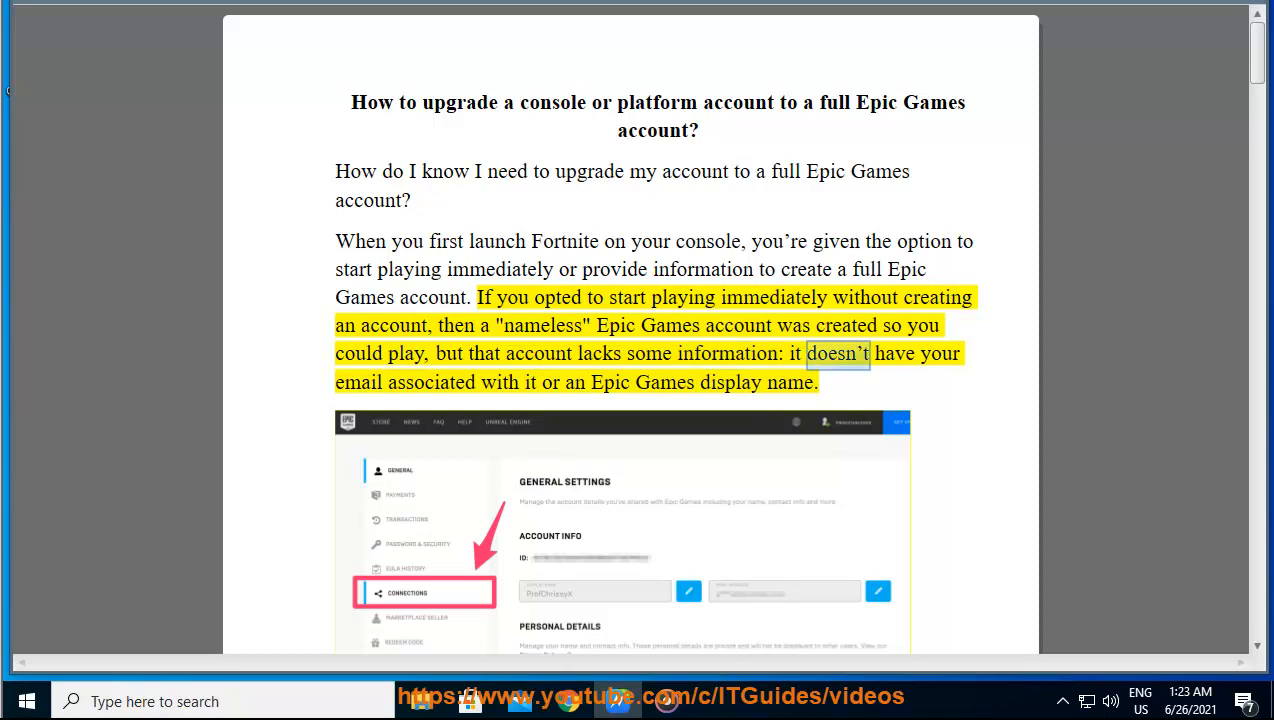
double_click(664, 382)
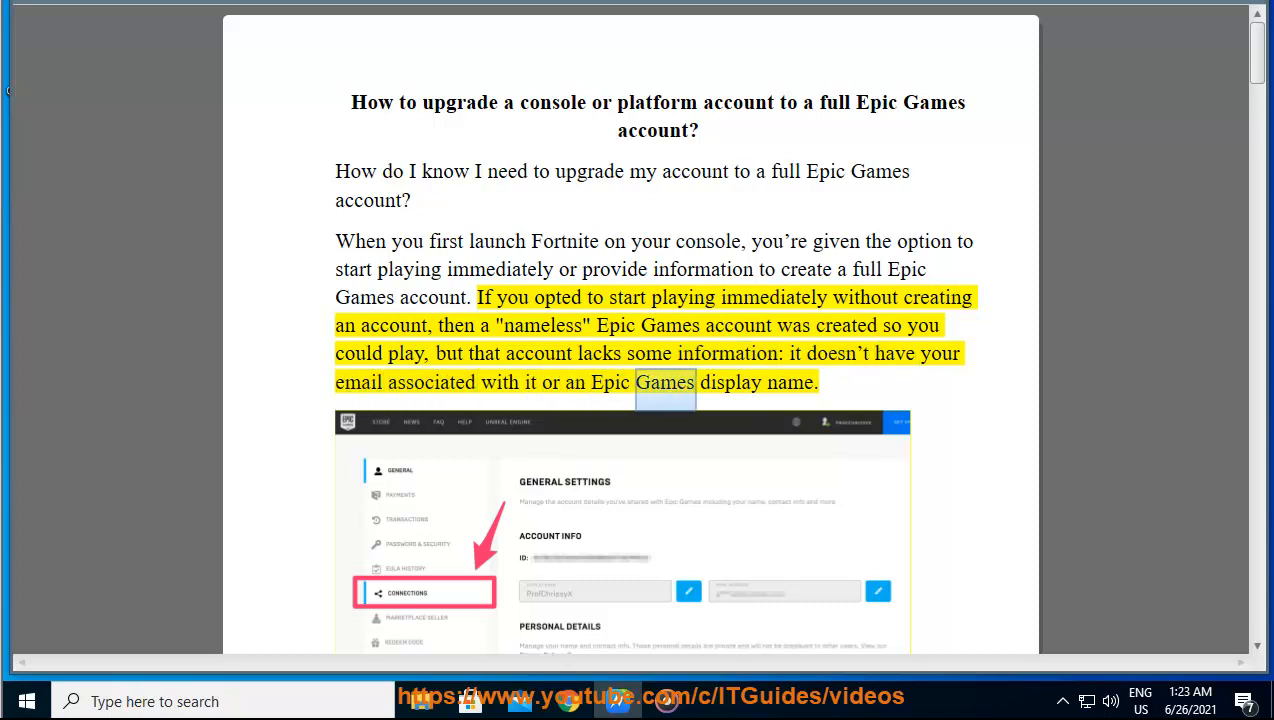
Scroll past the account settings screenshot to the 'Why should I upgrade' heading
scroll(down, 3)
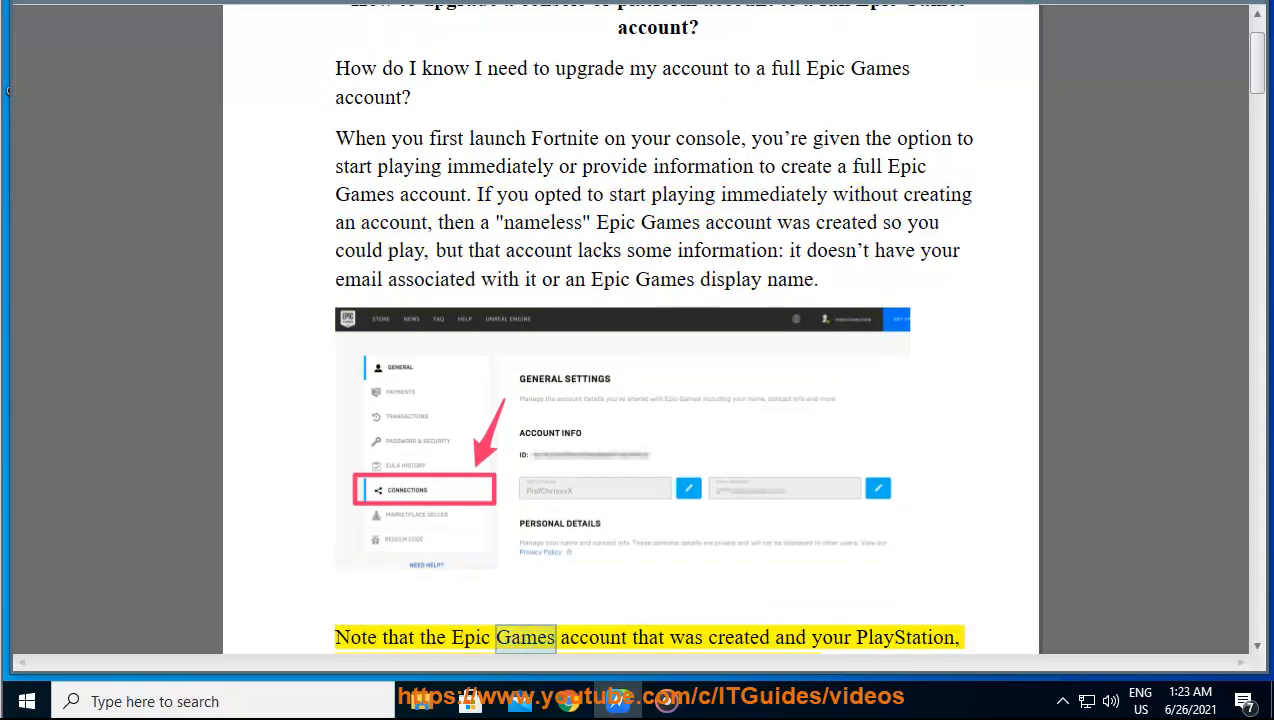
scroll(down, 3)
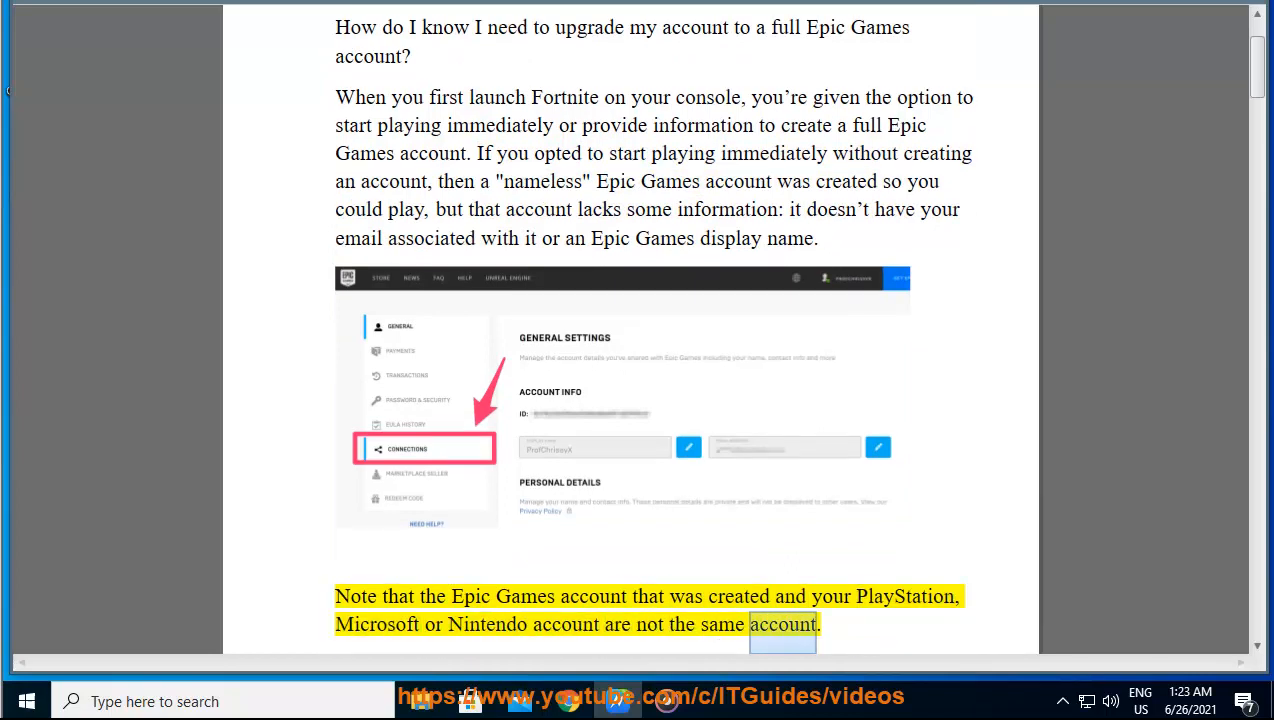
scroll(down, 3)
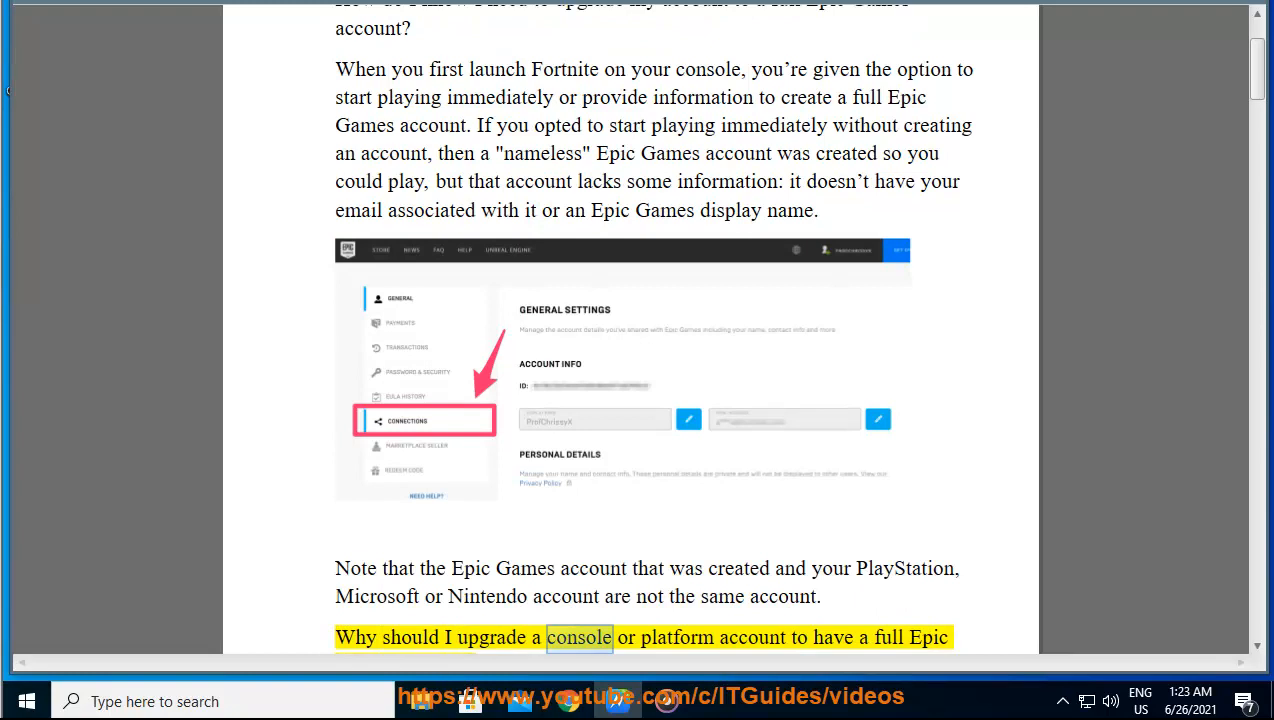
Scroll onto page 2 while Read Aloud covers the why-upgrade explanation
scroll(down, 3)
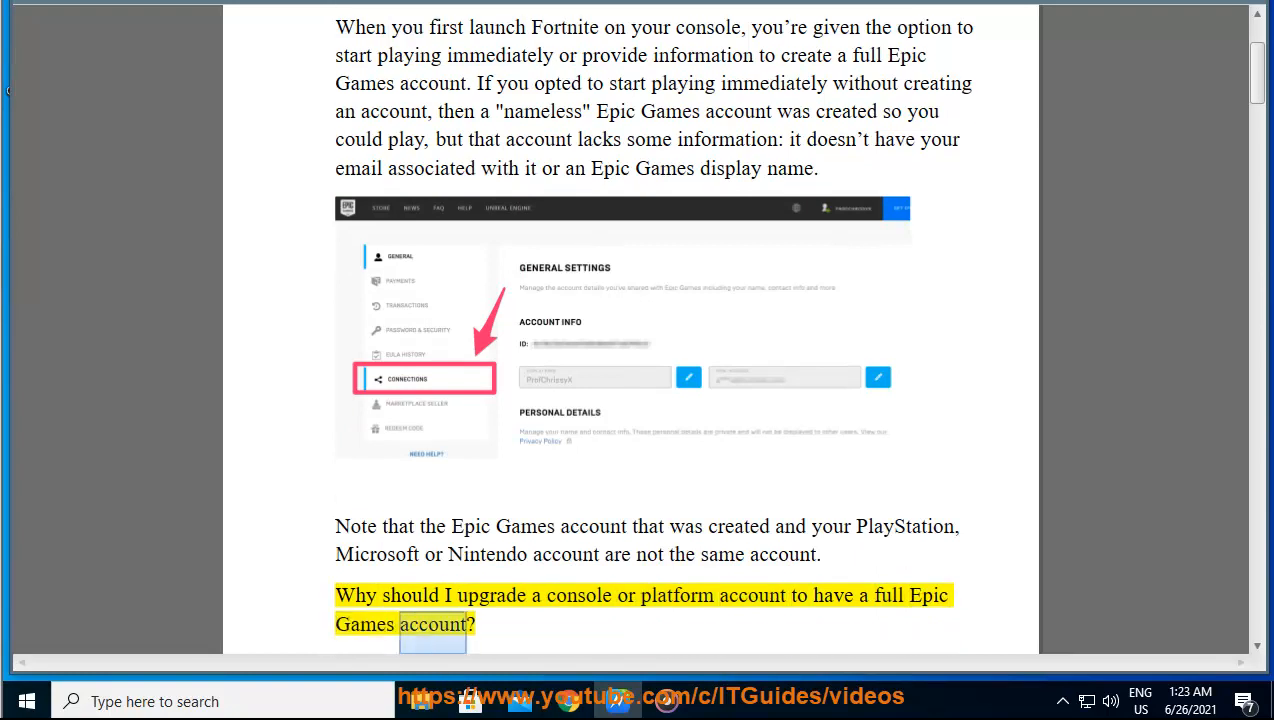
scroll(down, 3)
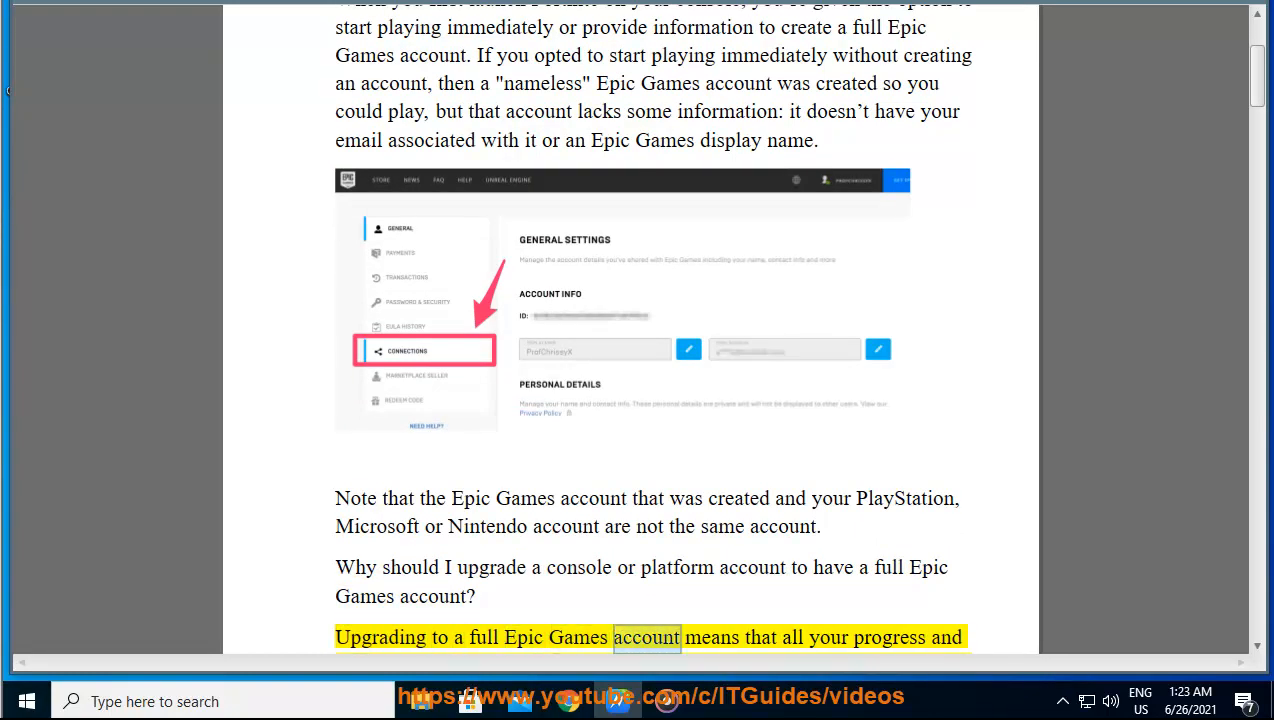
scroll(down, 3)
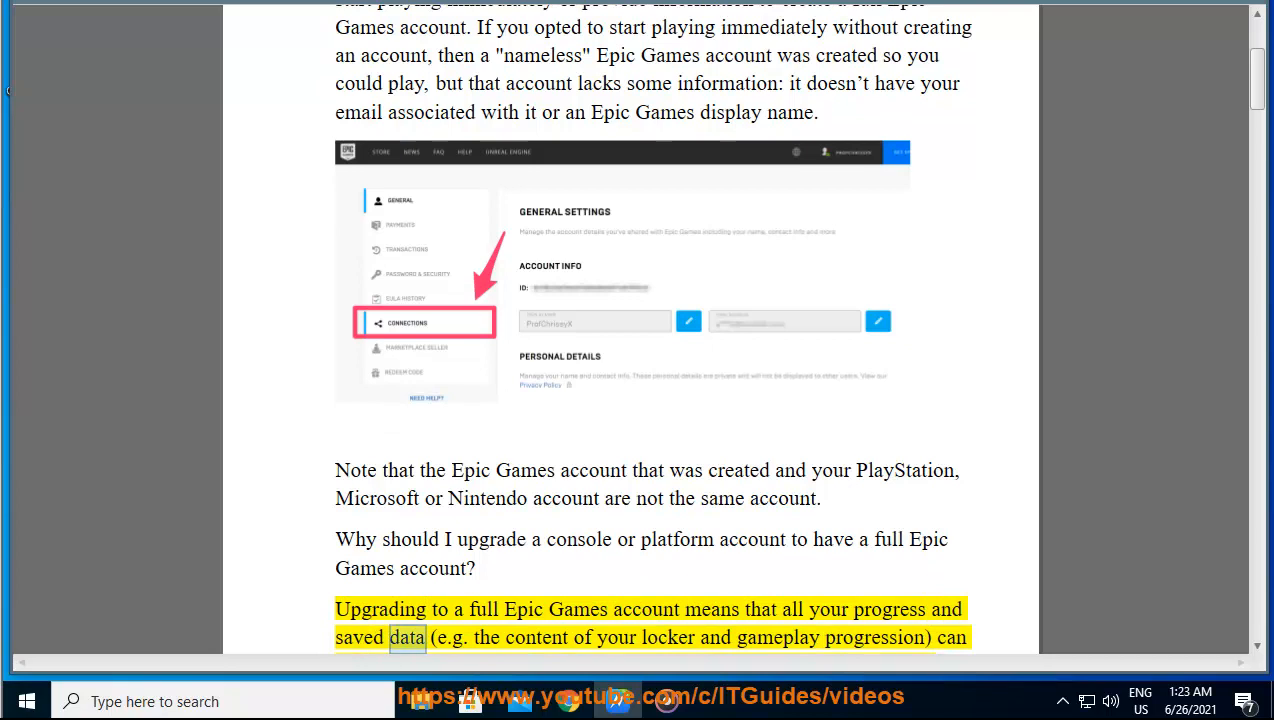
double_click(874, 636)
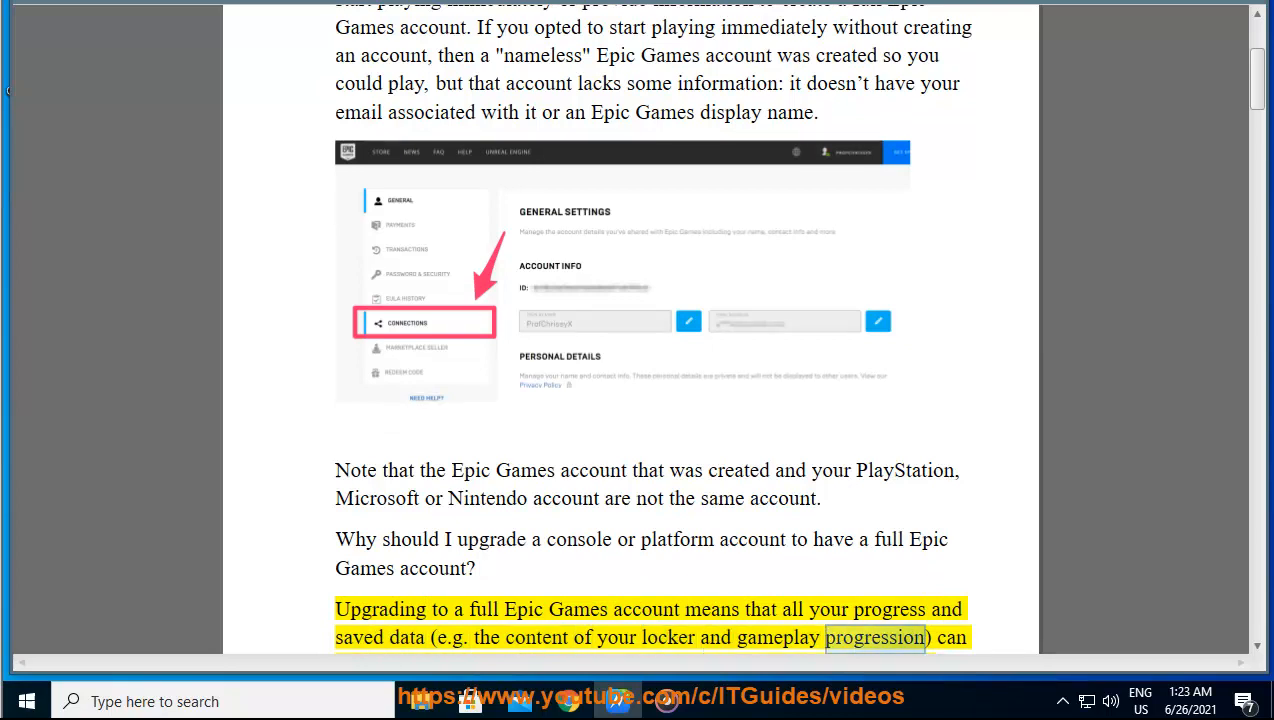
scroll(down, 3)
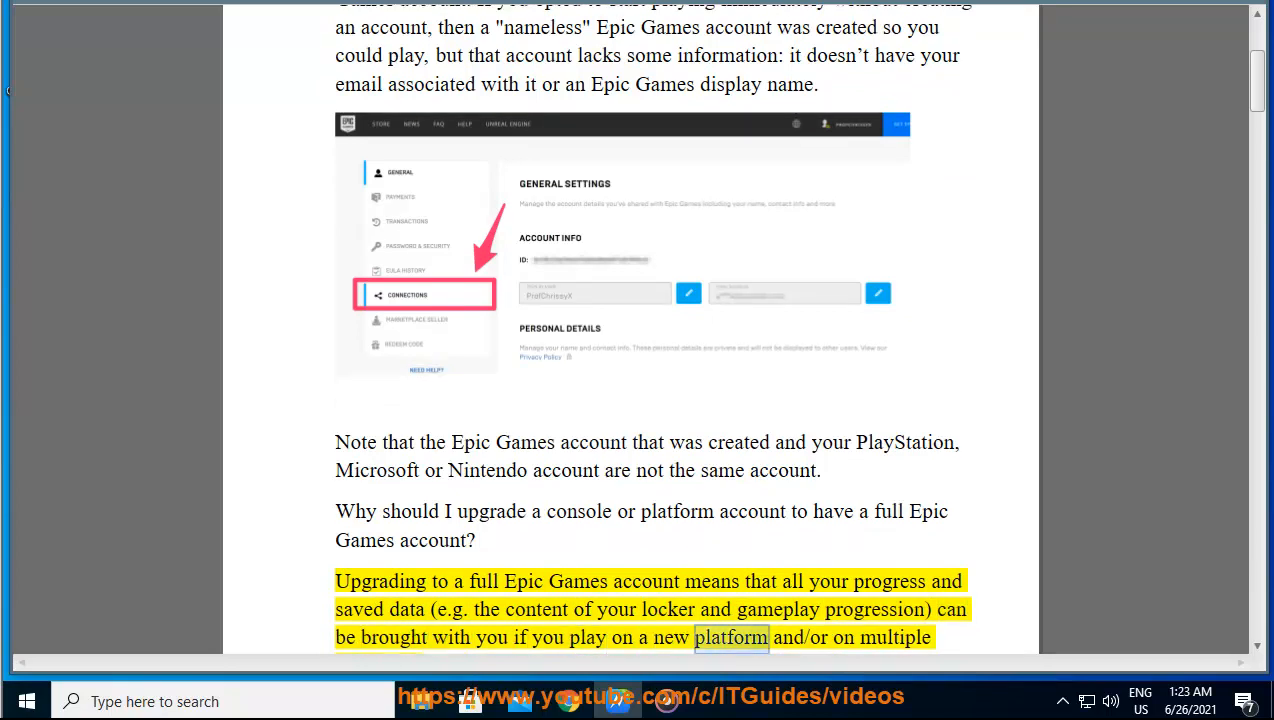
scroll(down, 3)
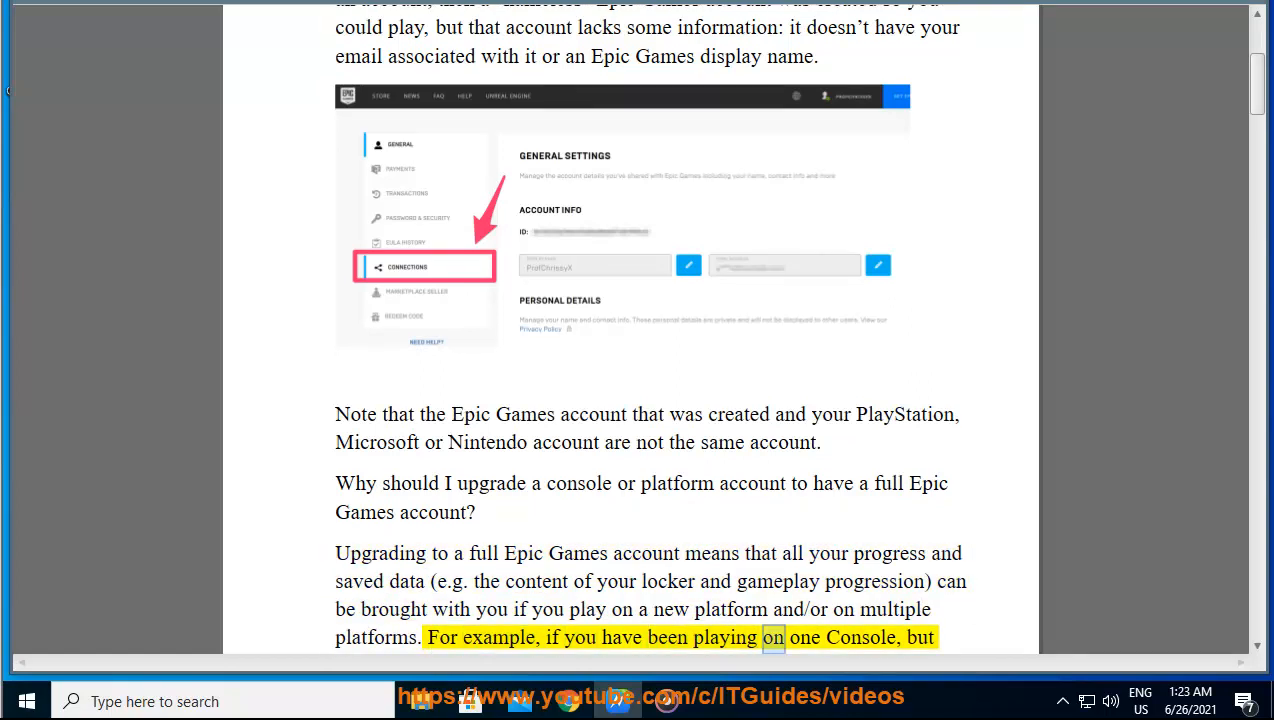
Scroll past the connected accounts screenshot to the 'How to upgrade' heading
scroll(down, 3)
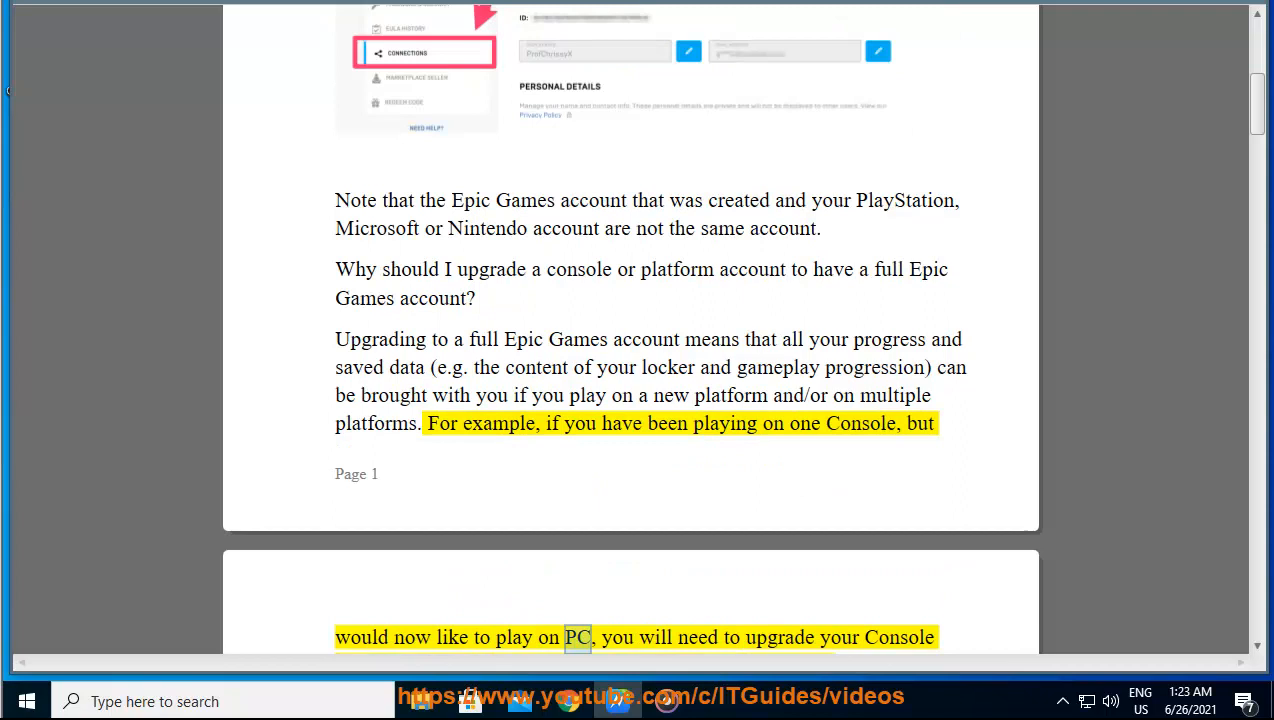
scroll(down, 3)
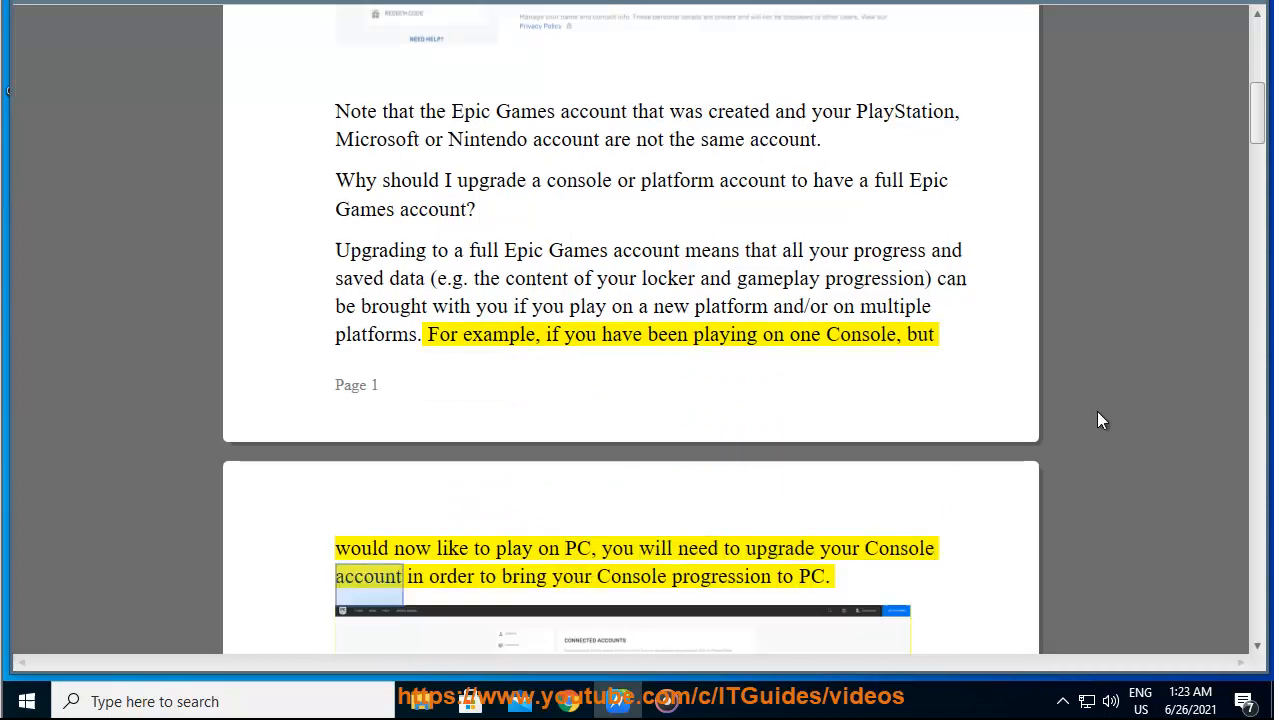
scroll(down, 3)
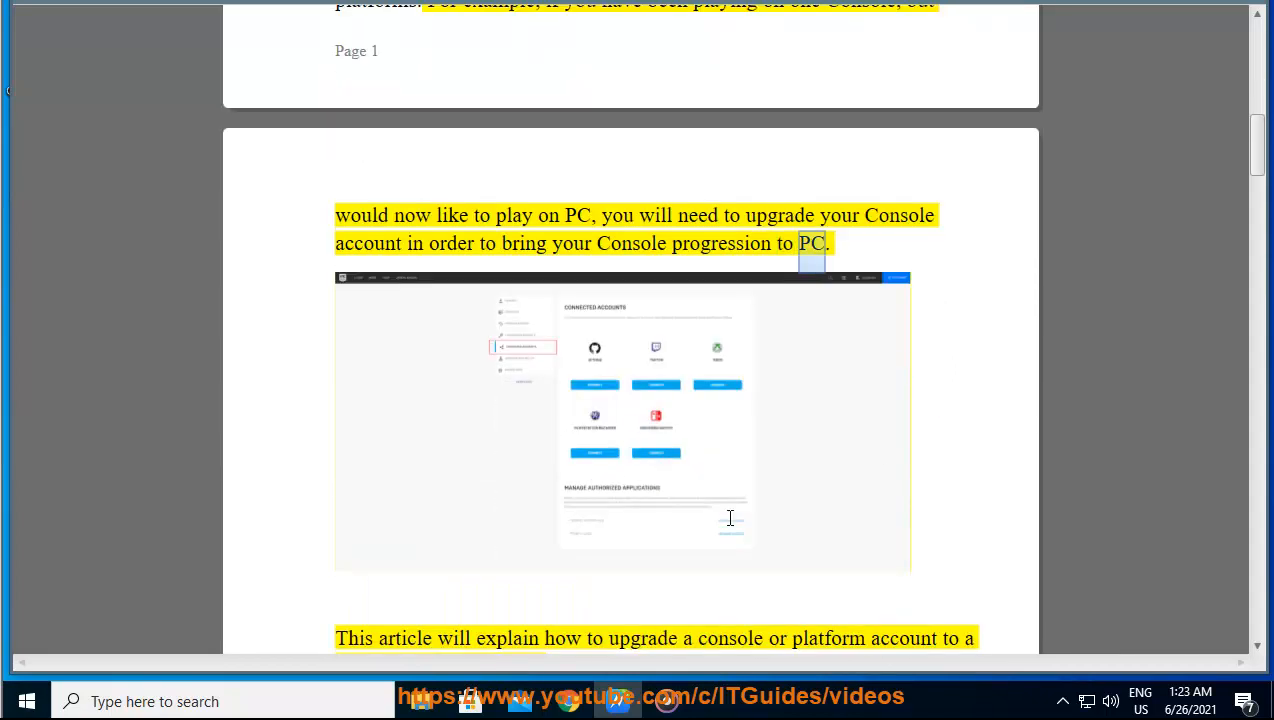
double_click(642, 638)
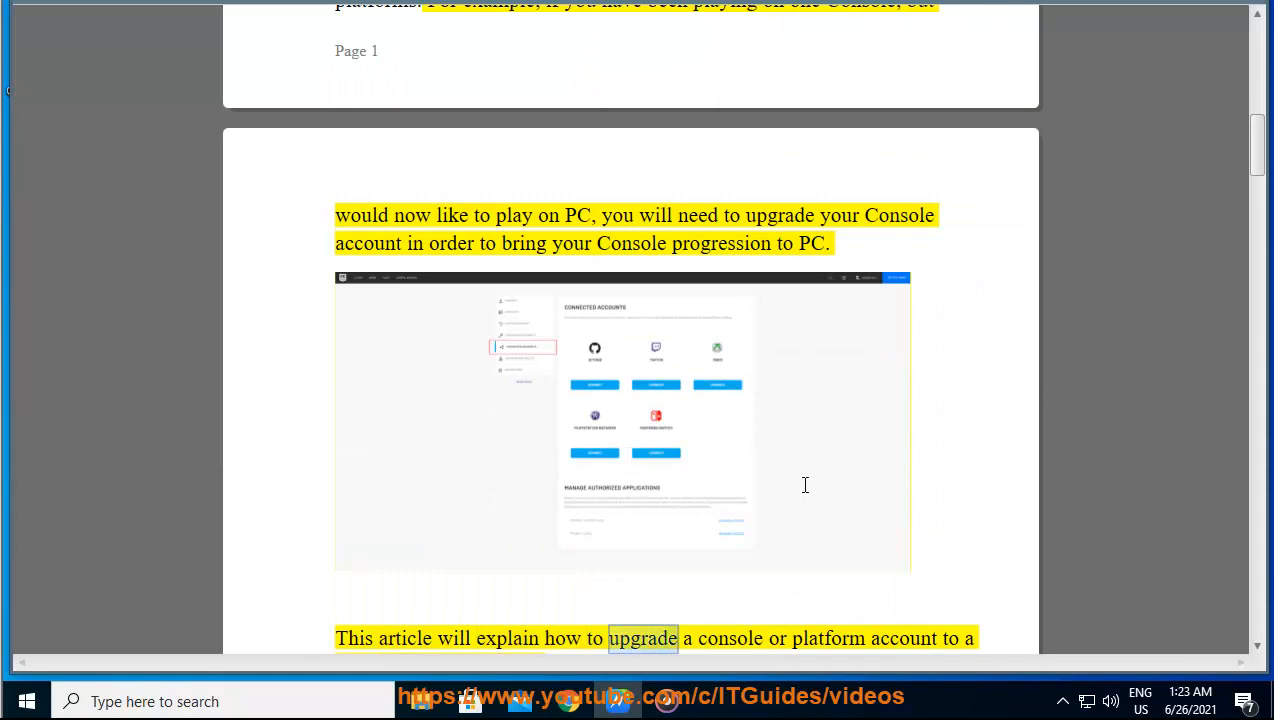
scroll(down, 3)
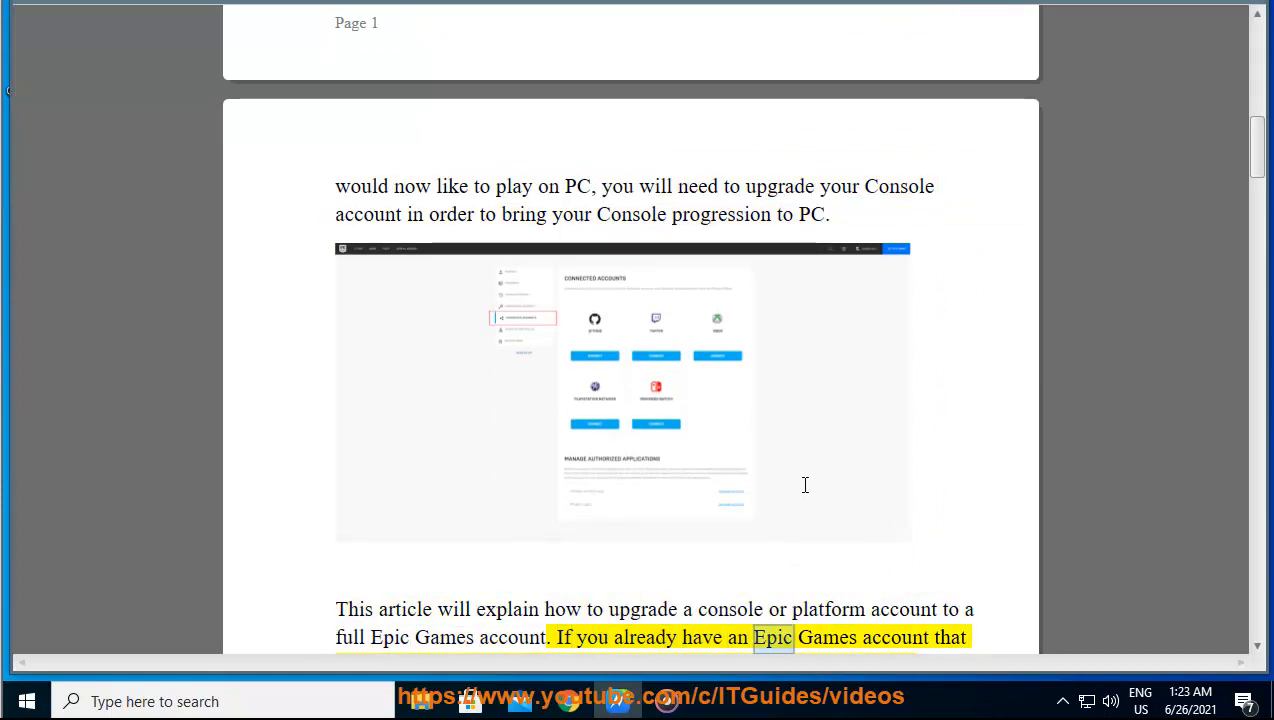
scroll(down, 3)
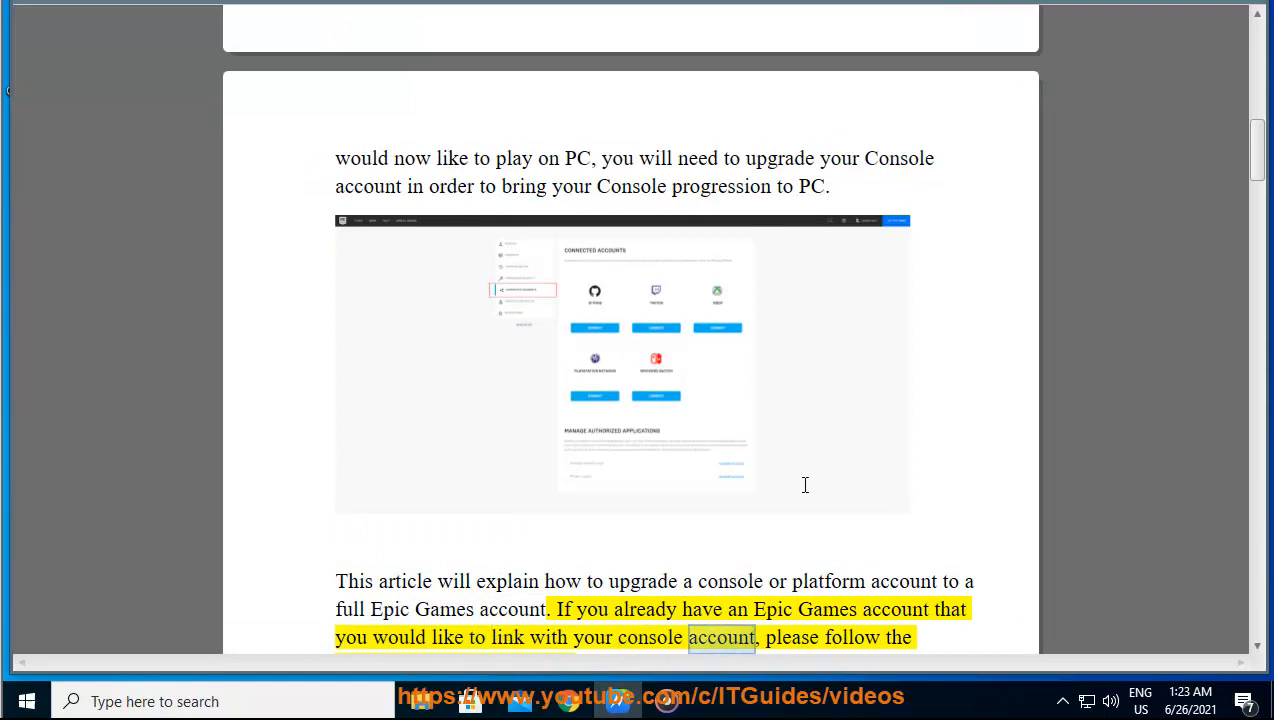
scroll(down, 3)
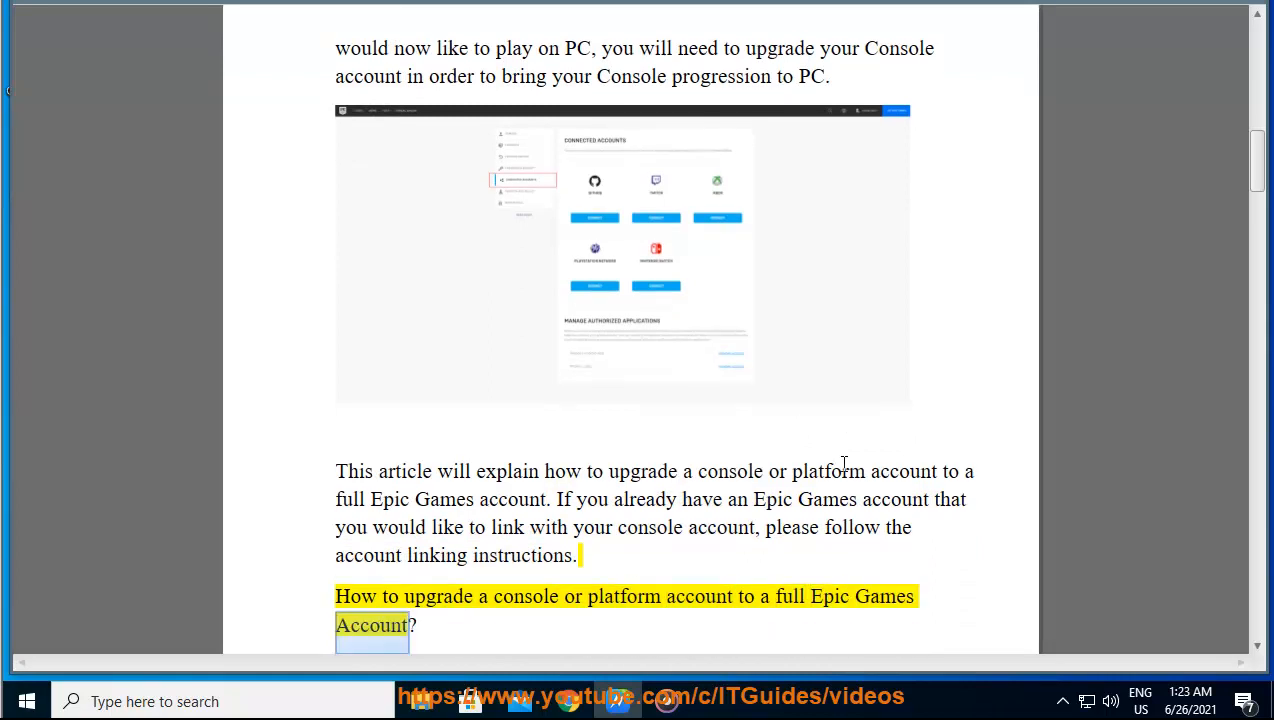
Scroll through upgrade steps 3 and 4 with their IMPORTANT note as Read Aloud reads them
scroll(down, 3)
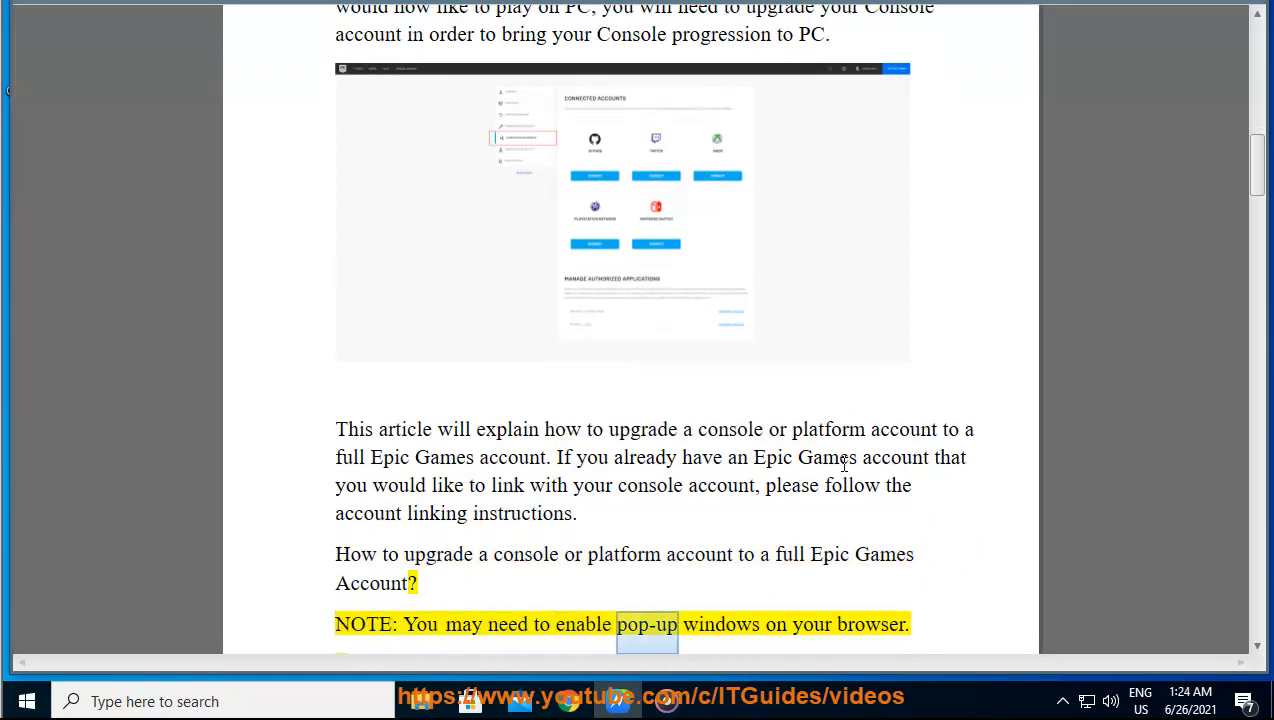
scroll(down, 3)
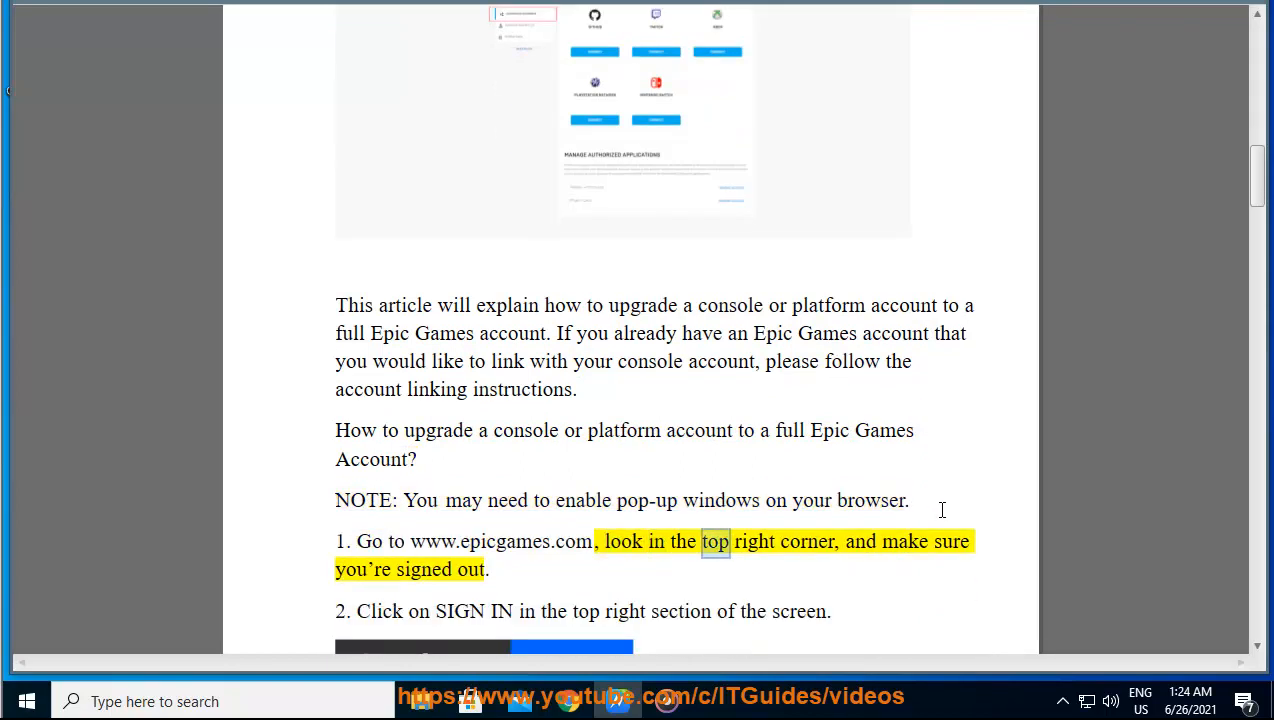
scroll(down, 3)
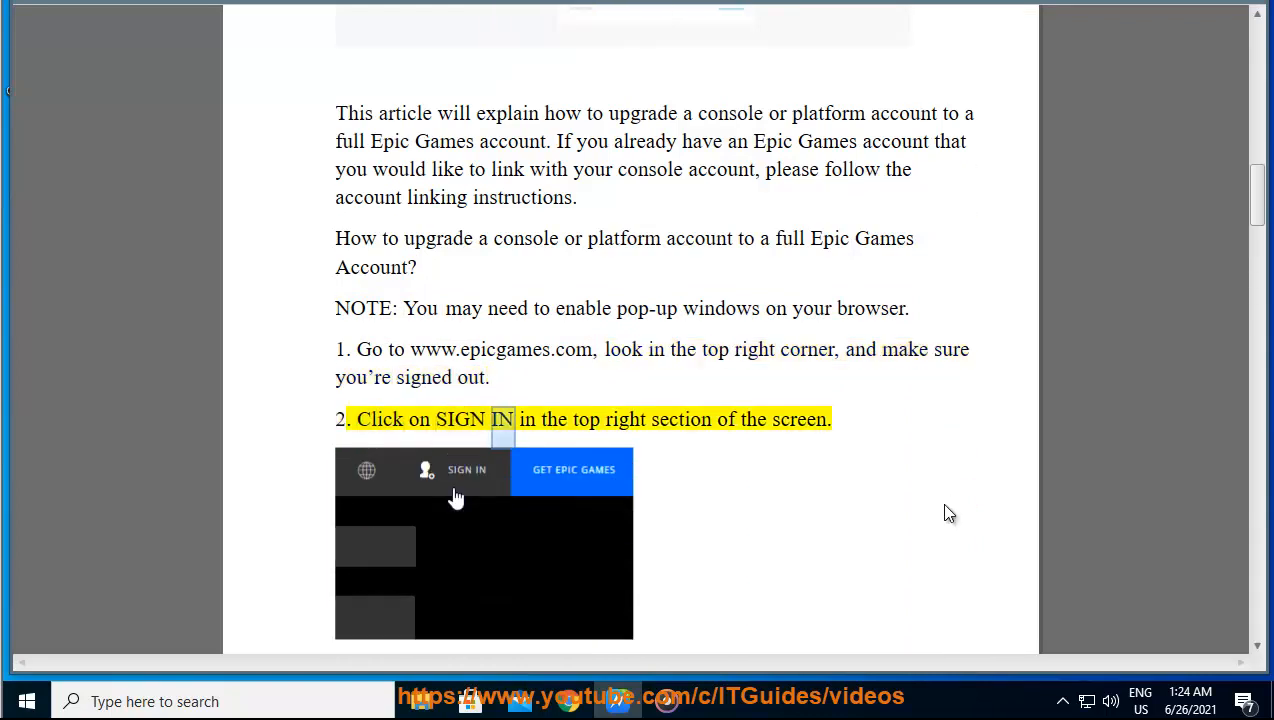
scroll(down, 3)
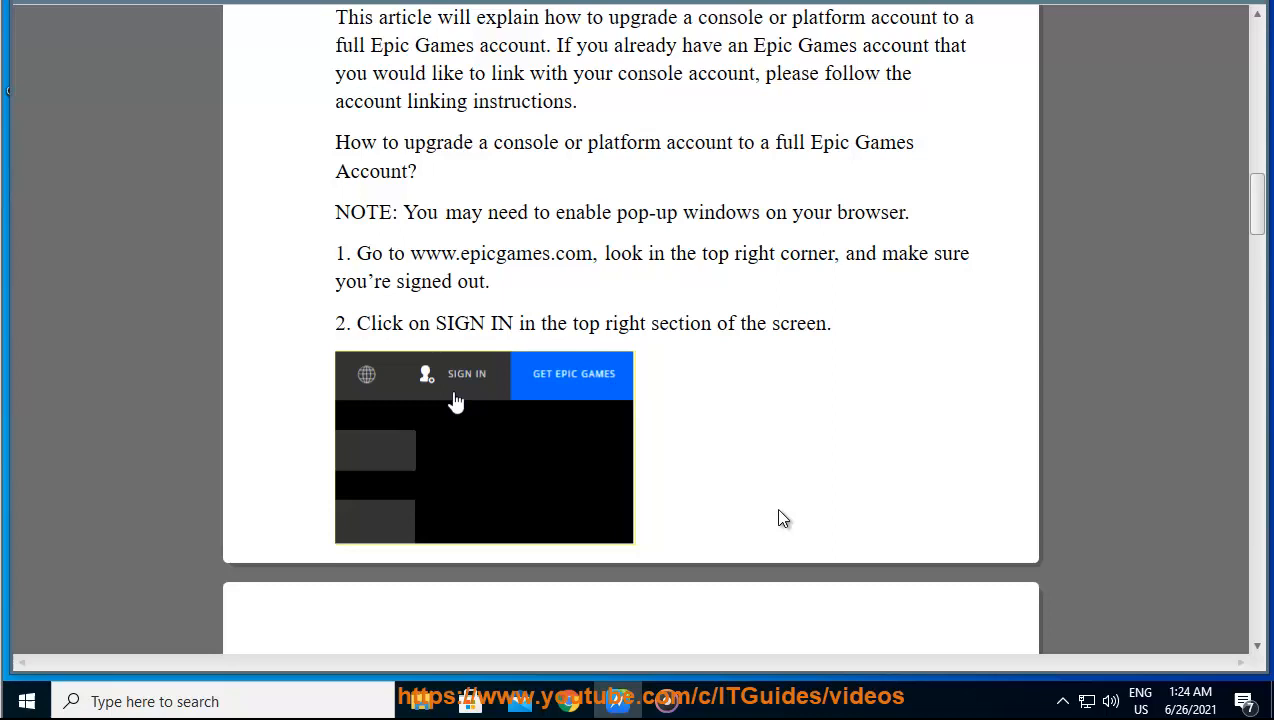
scroll(down, 3)
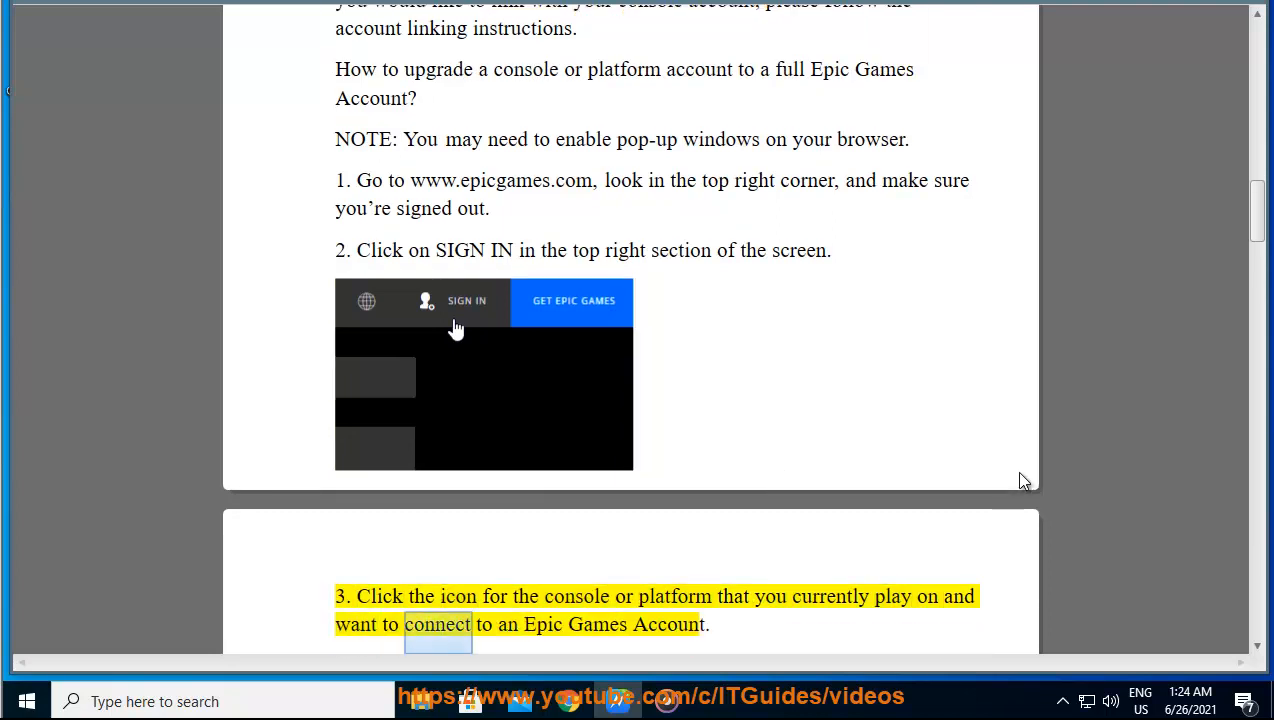
scroll(down, 3)
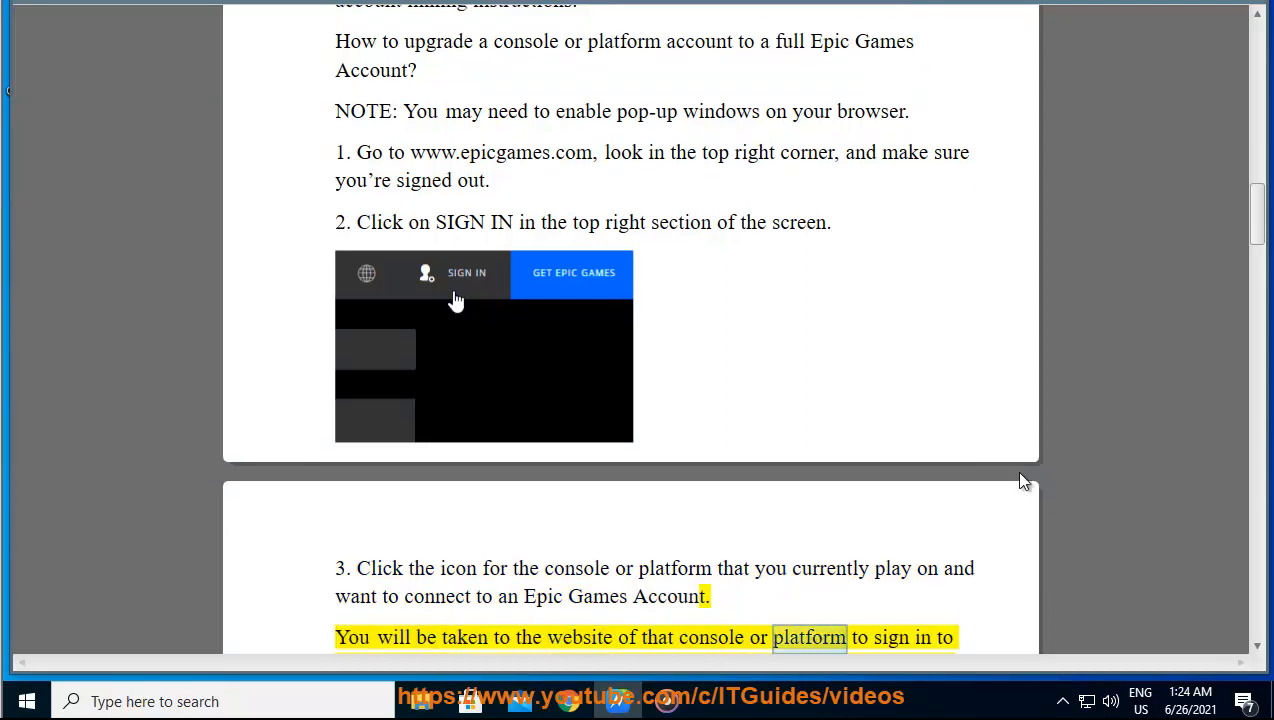
scroll(down, 3)
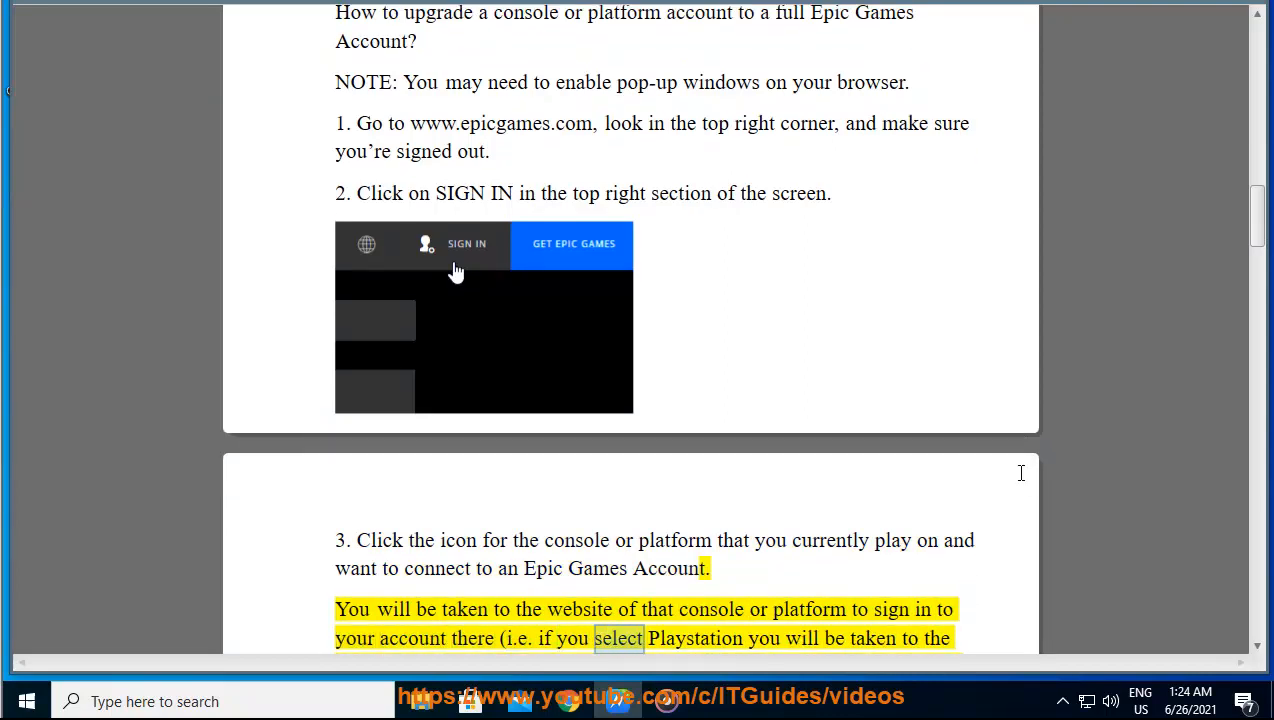
scroll(down, 3)
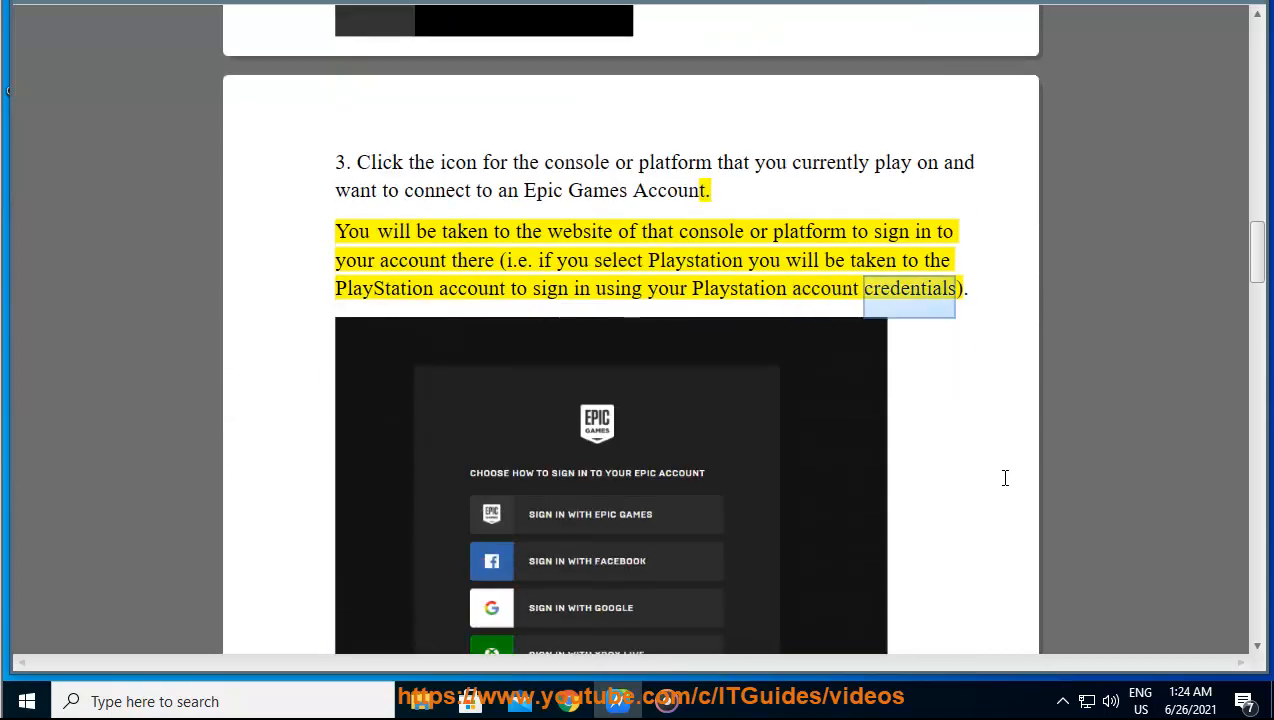
Scroll through step 5 and its IMPORTANT note until step 6 on the terms of service appears
scroll(down, 3)
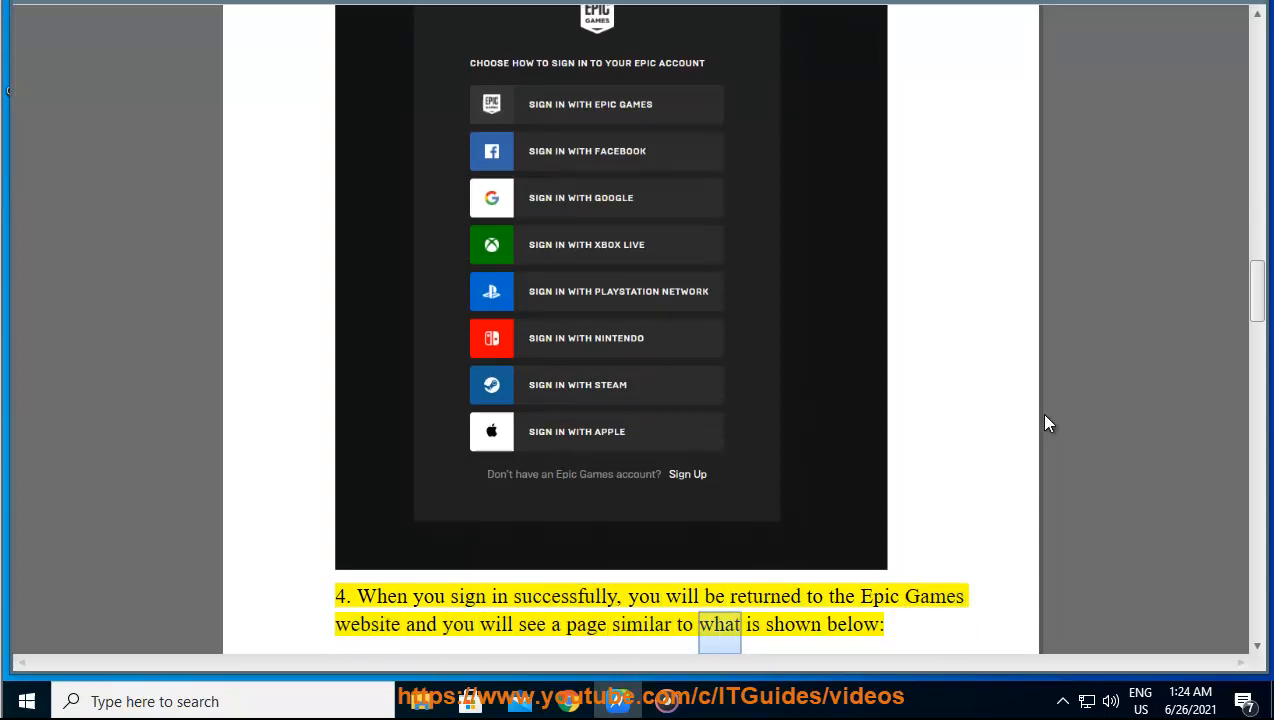
scroll(down, 3)
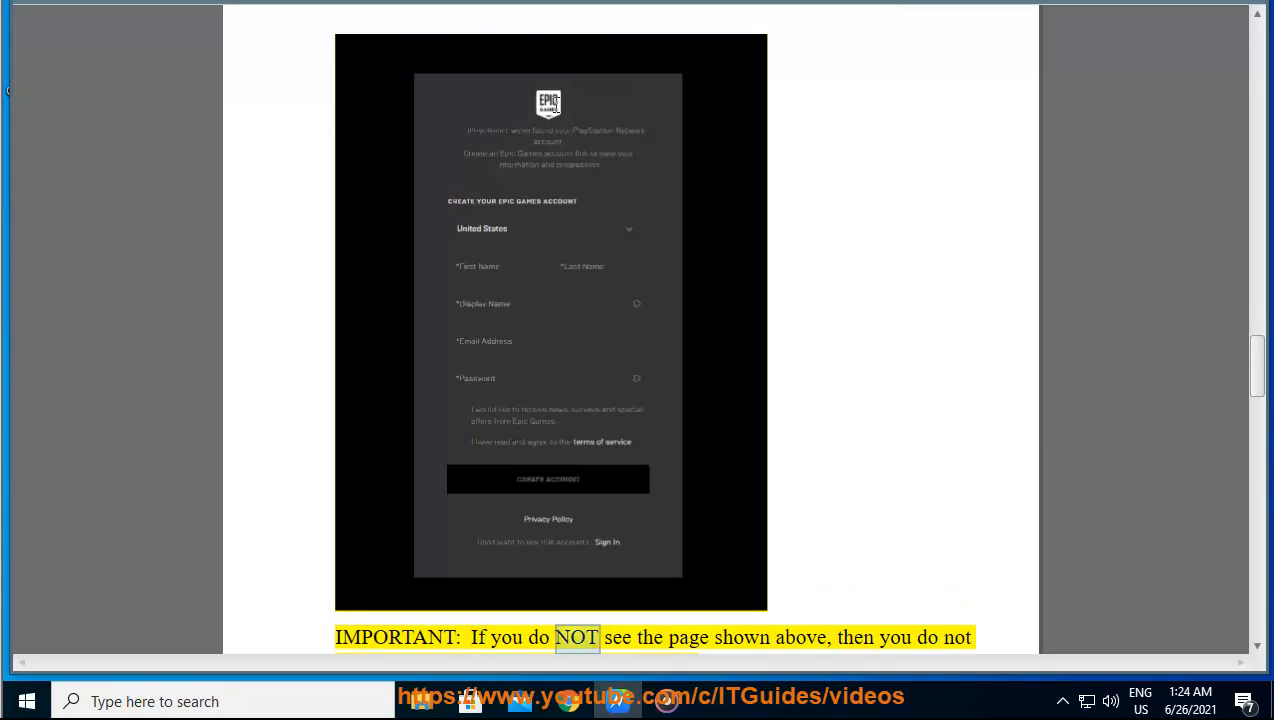
scroll(down, 3)
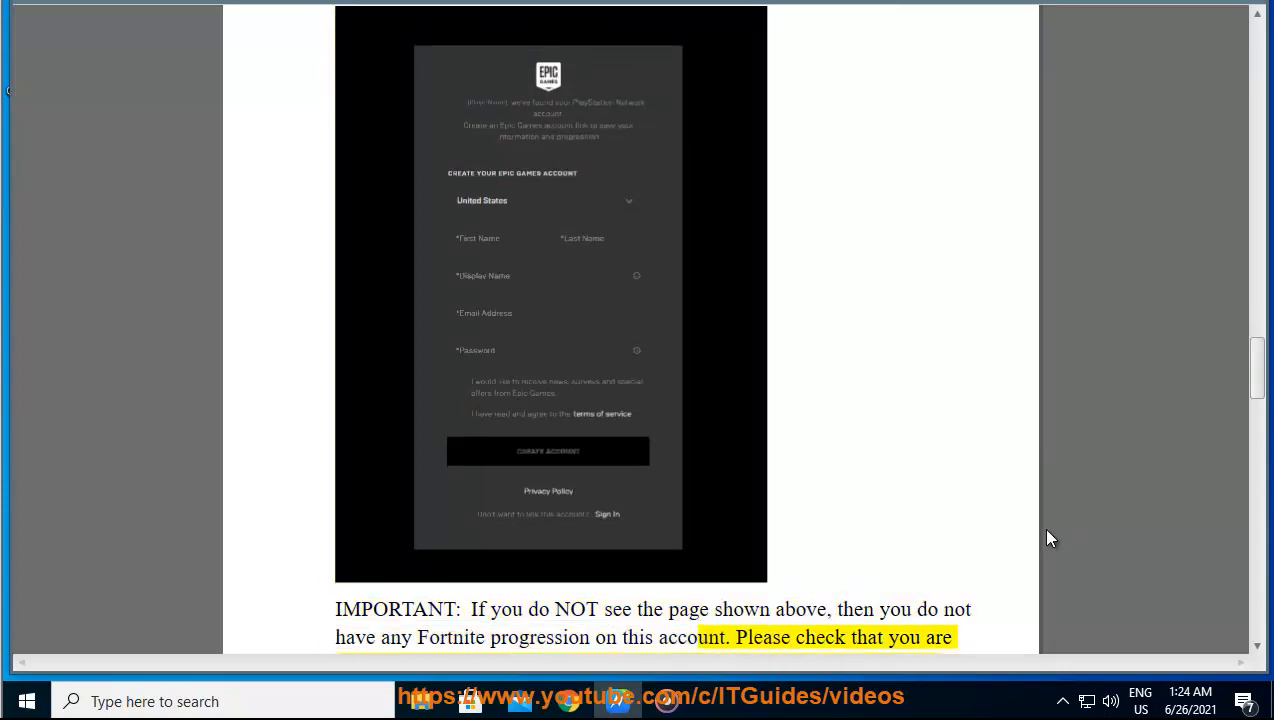
scroll(down, 3)
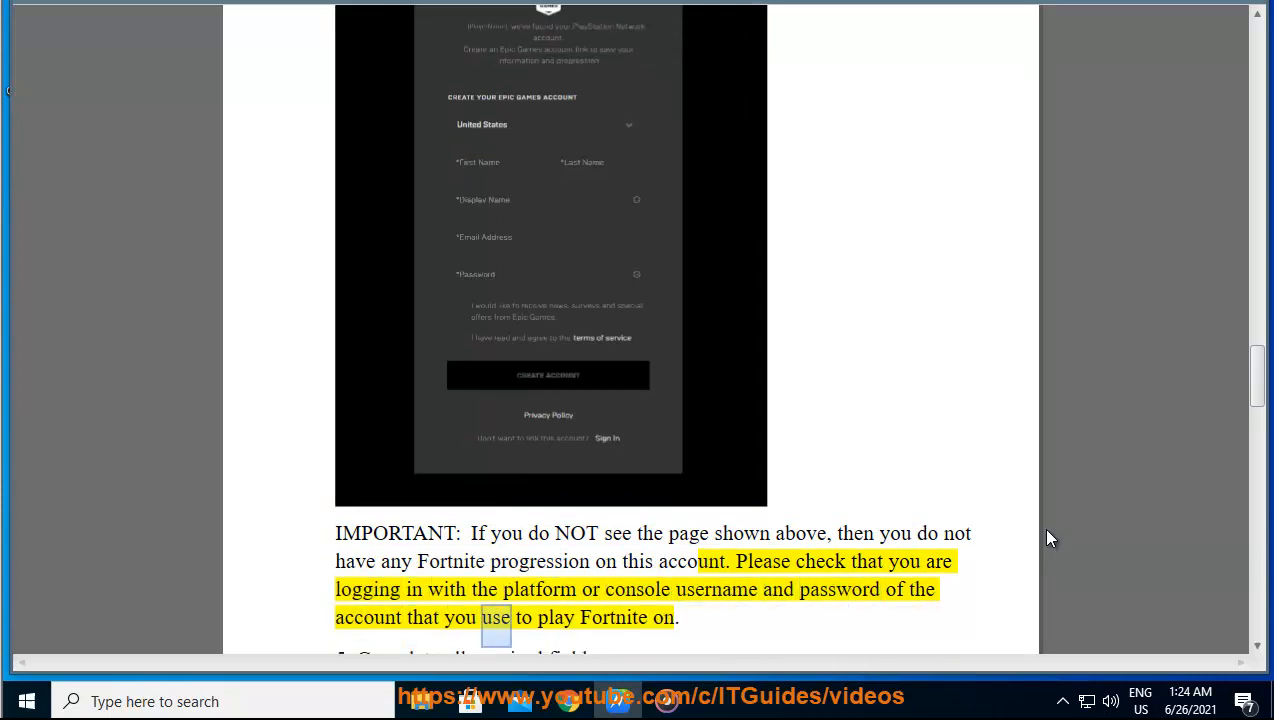
scroll(down, 3)
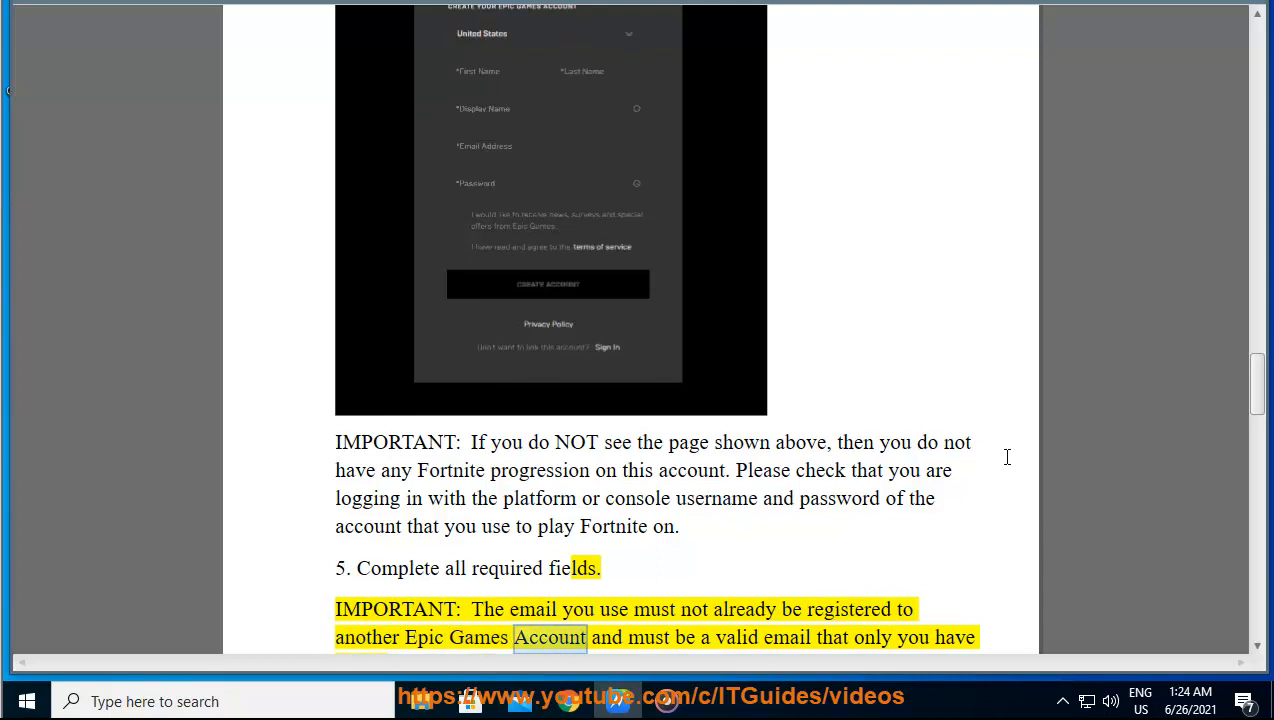
scroll(down, 3)
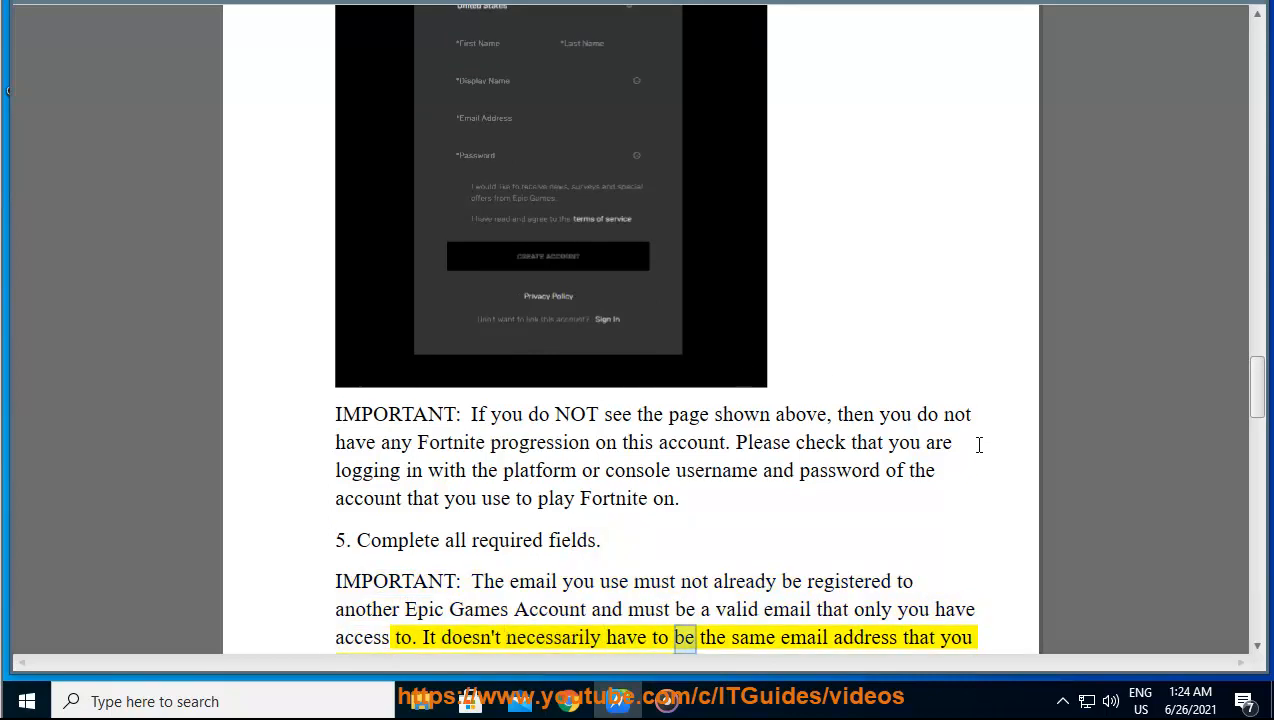
scroll(down, 3)
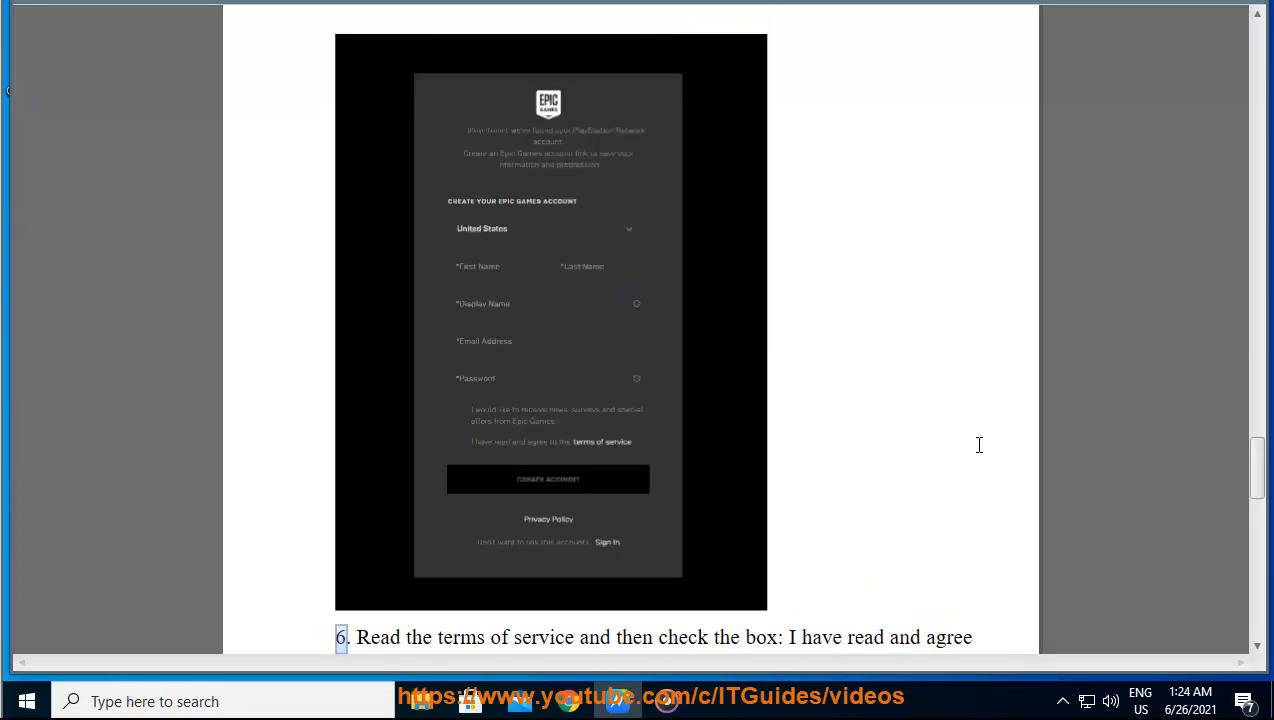
Scroll through steps 6 and 7 and the account-linking paragraph to the Error Messages heading
drag(356, 636, 972, 636)
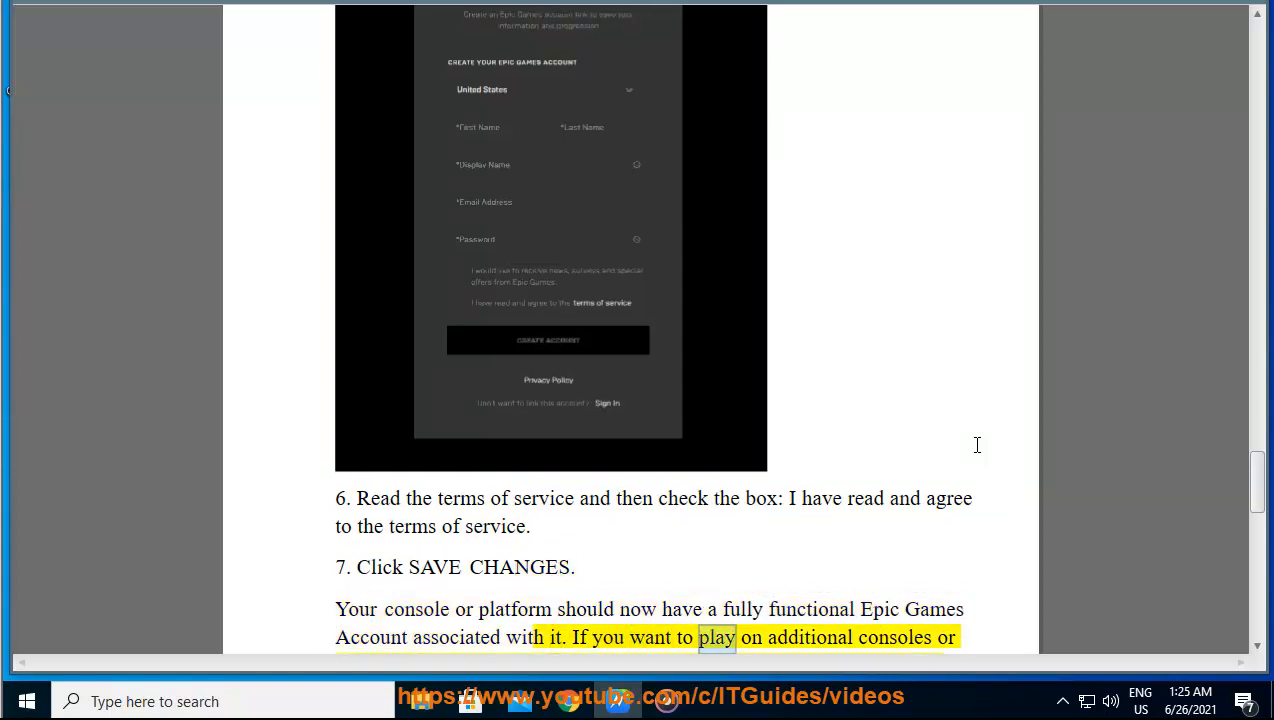
scroll(down, 3)
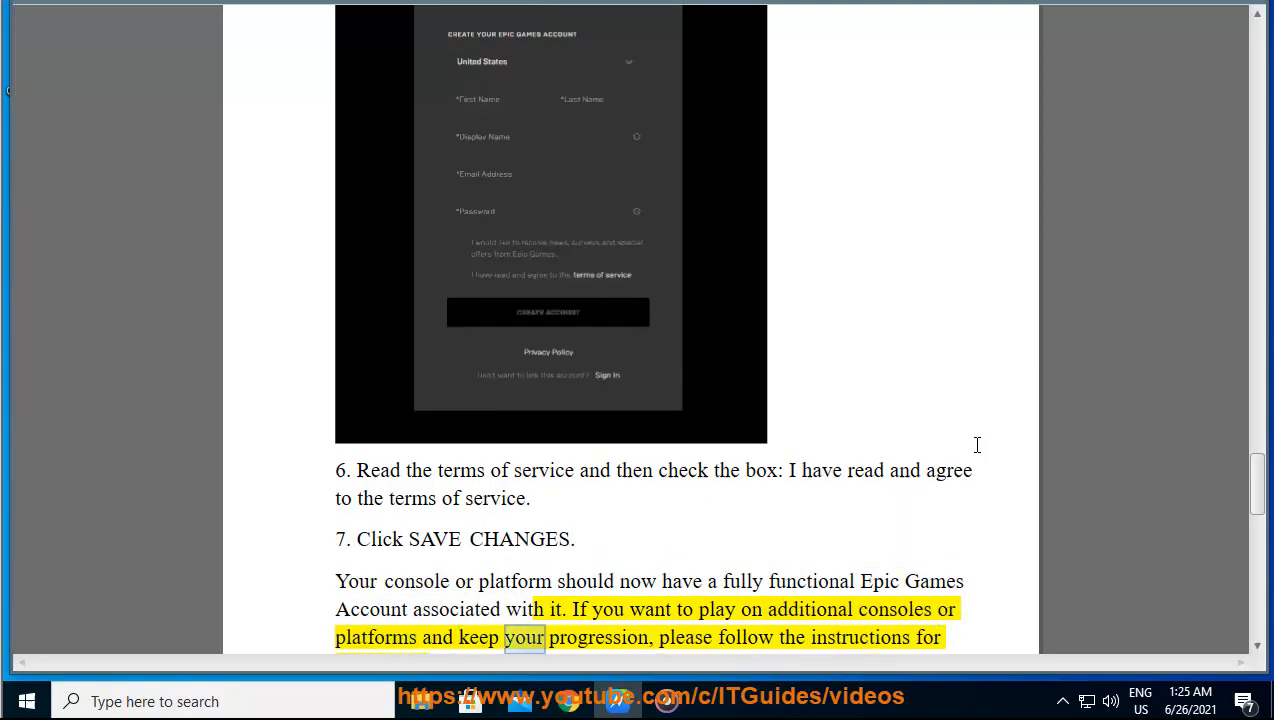
scroll(down, 3)
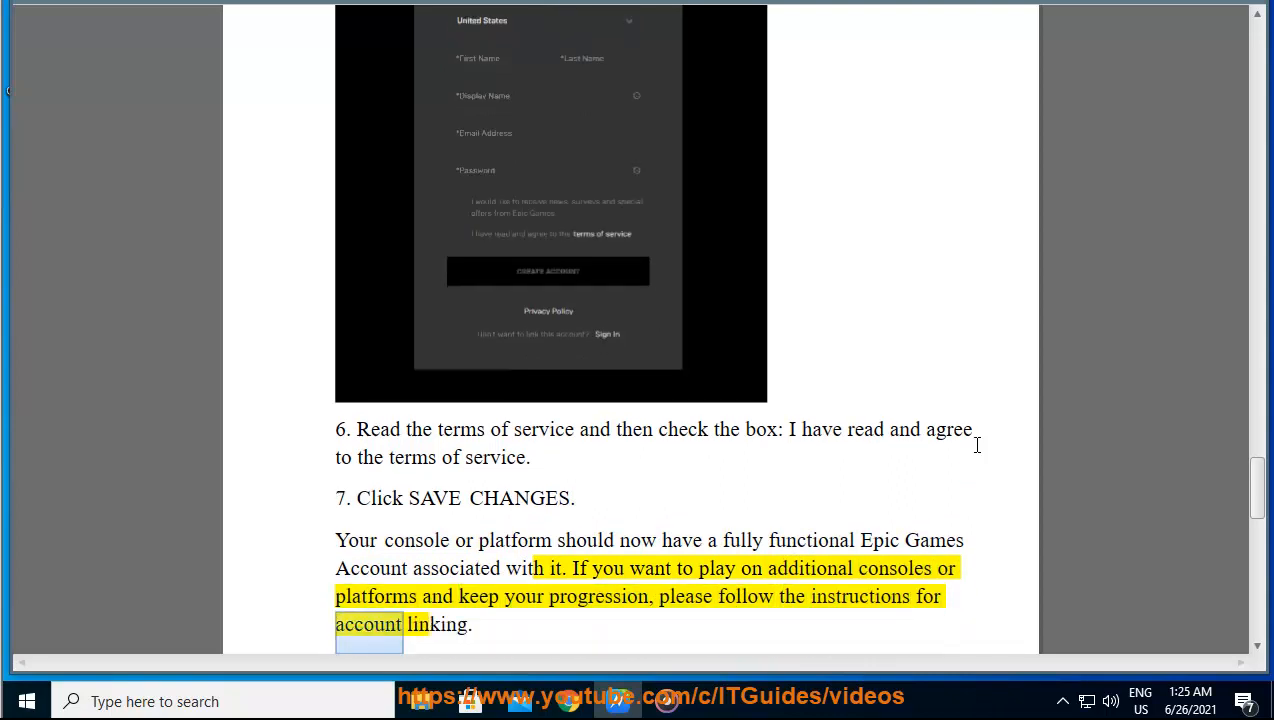
scroll(down, 3)
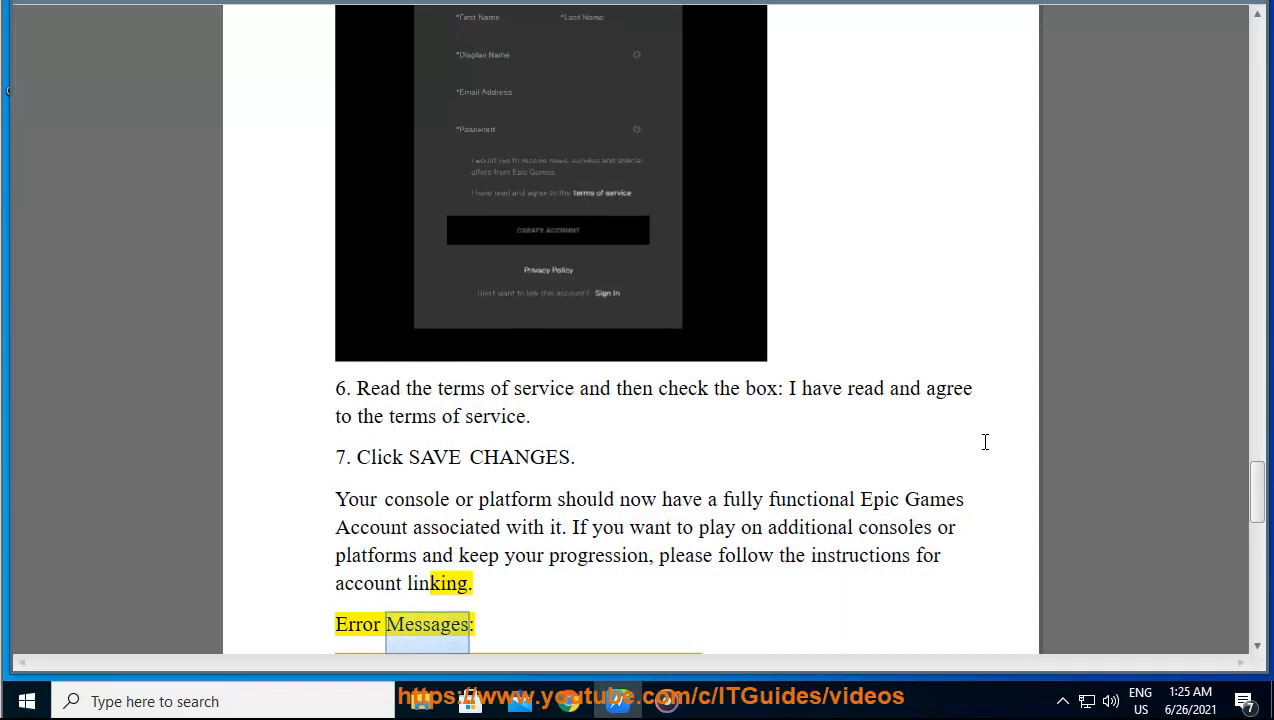
Scroll through the already-associated PSN account error explanation as Read Aloud reads it
scroll(down, 3)
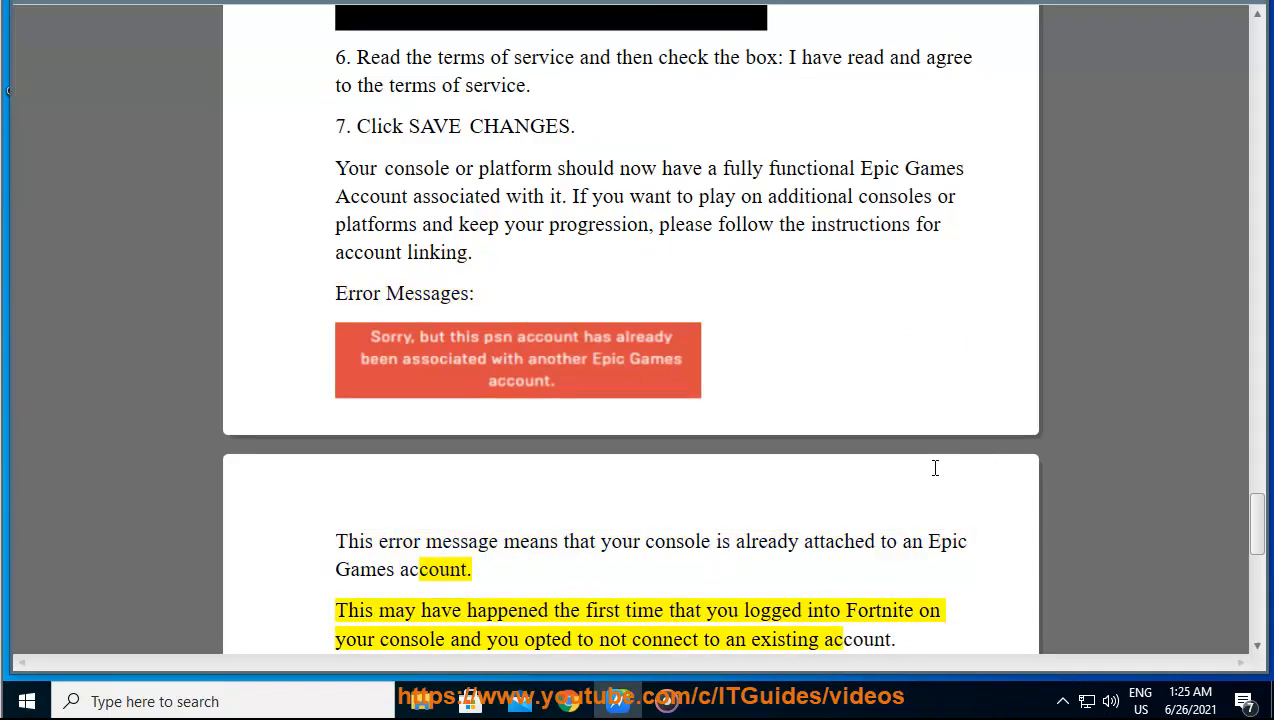
double_click(880, 610)
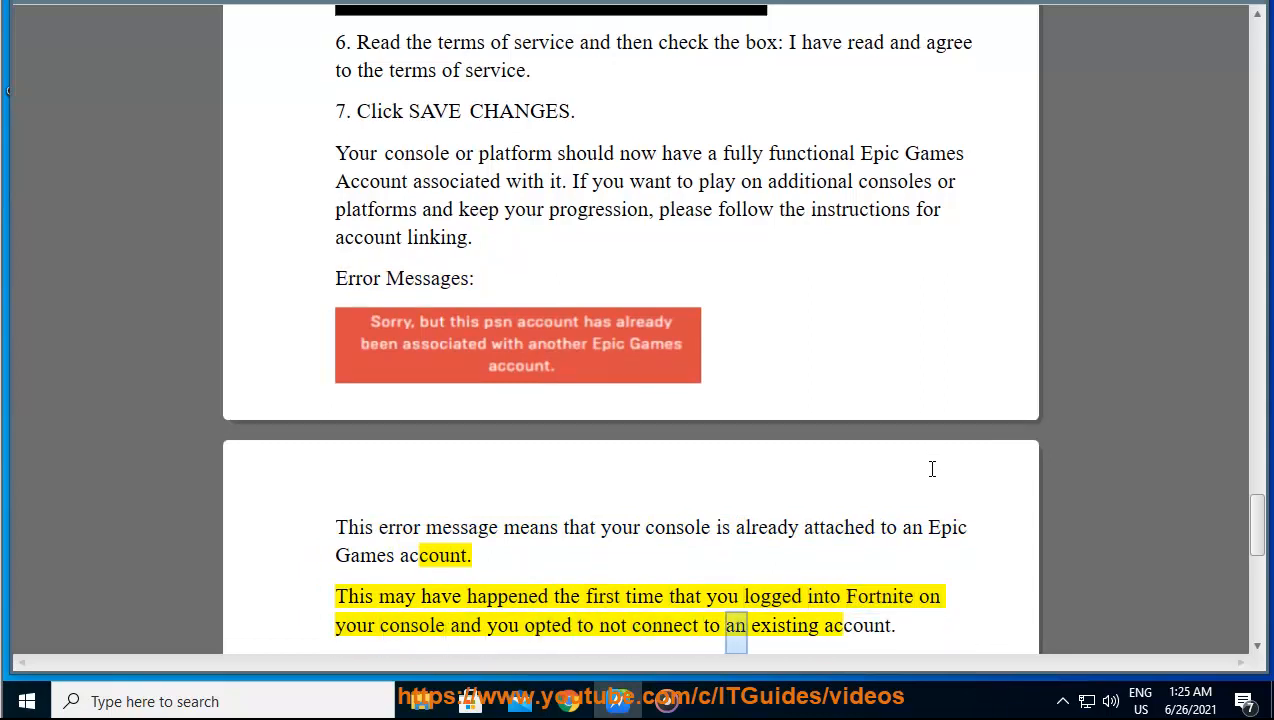
scroll(down, 3)
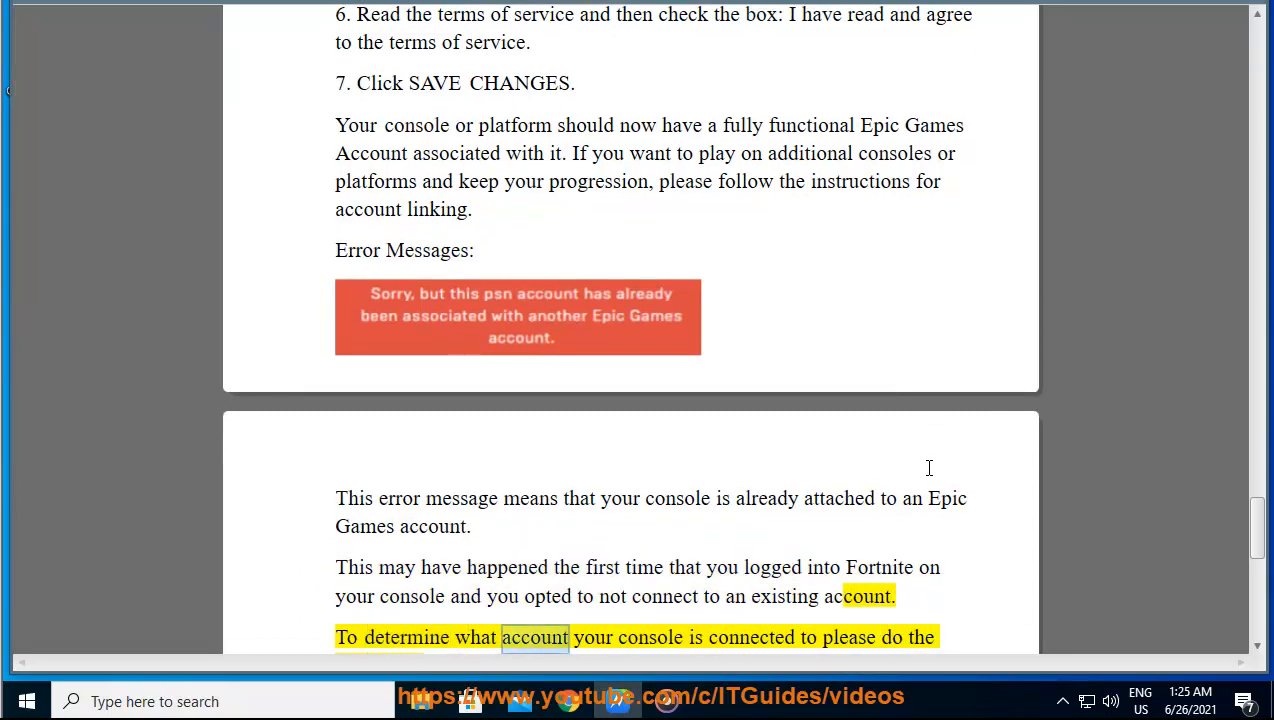
scroll(down, 3)
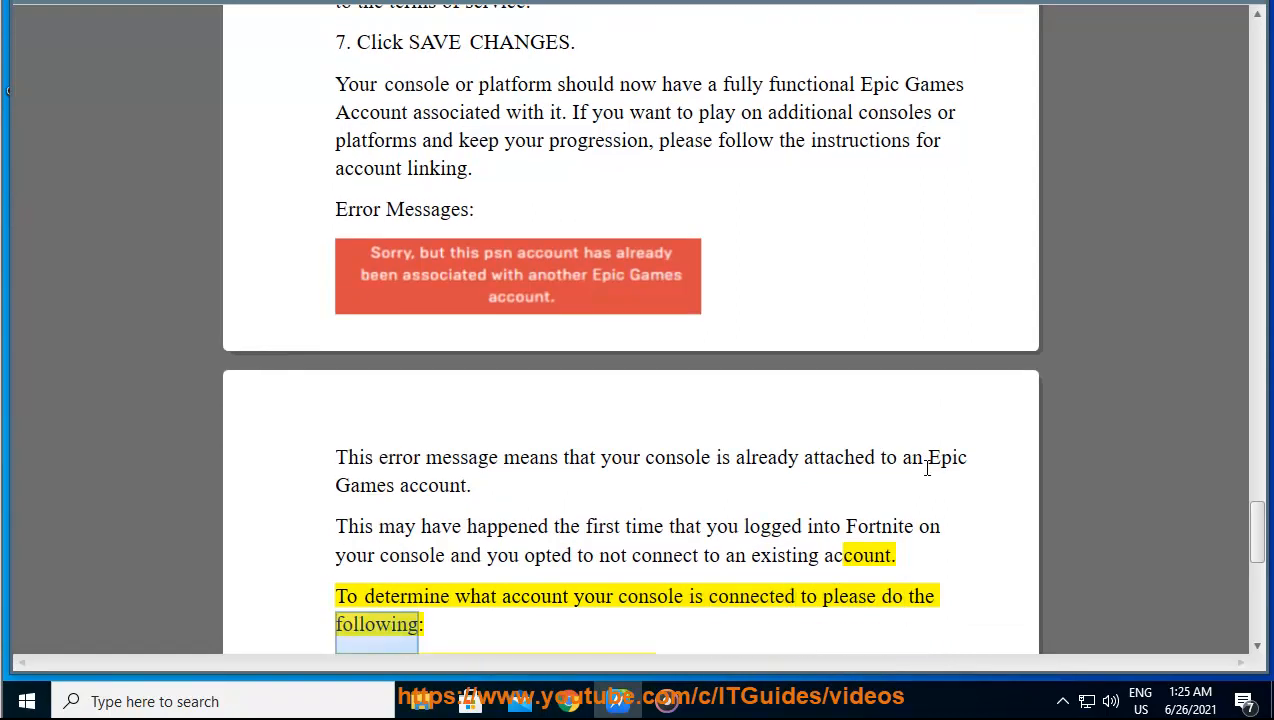
scroll(down, 3)
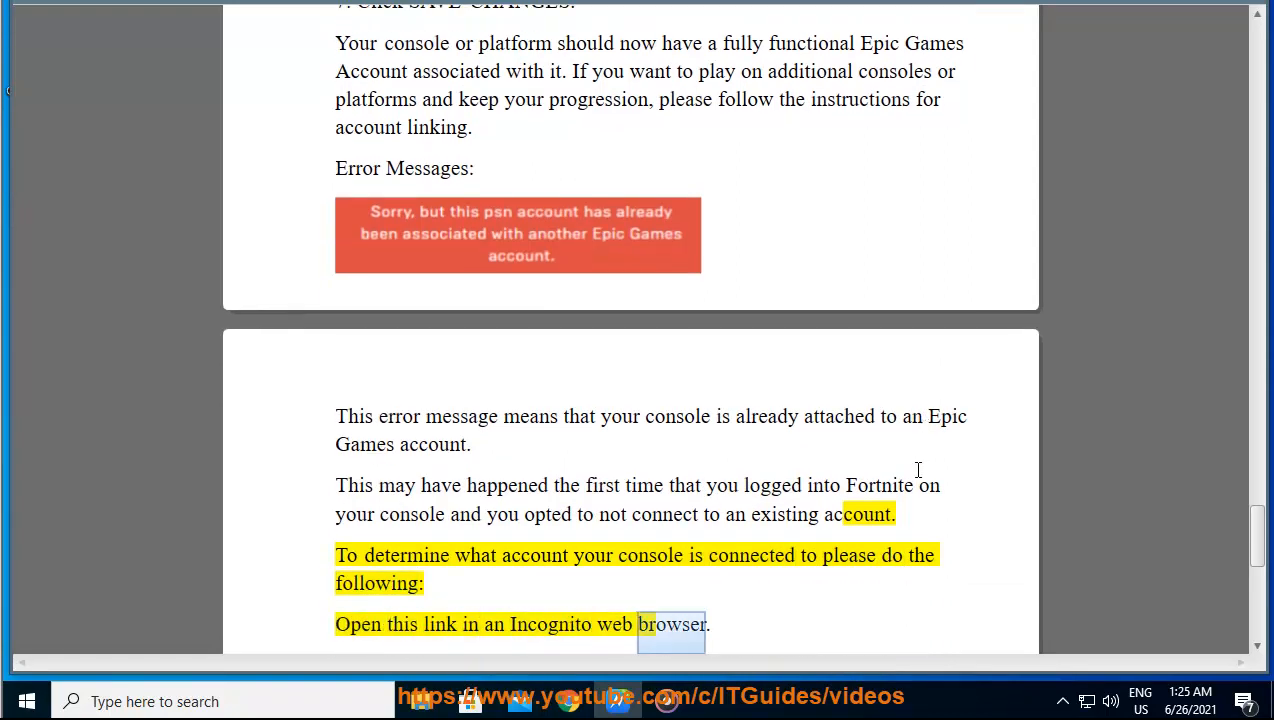
Scroll past the account lookup steps to the 'You already have an account' error banner
scroll(down, 3)
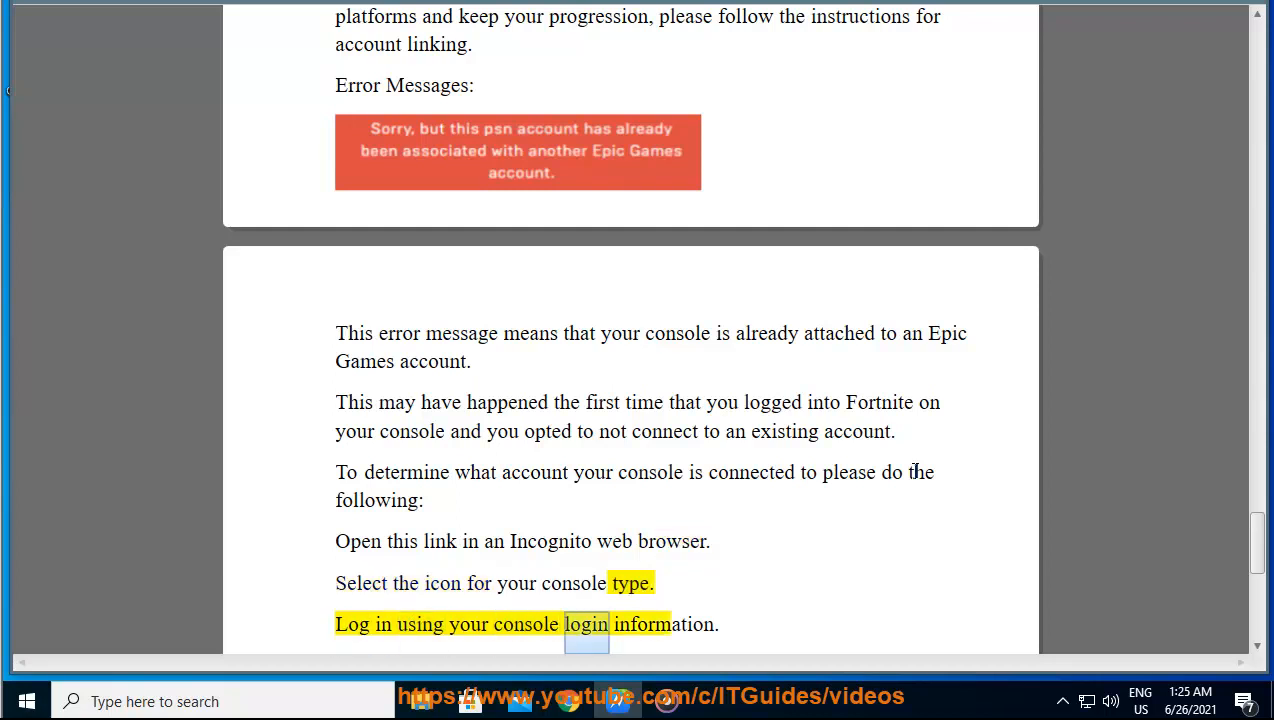
scroll(down, 3)
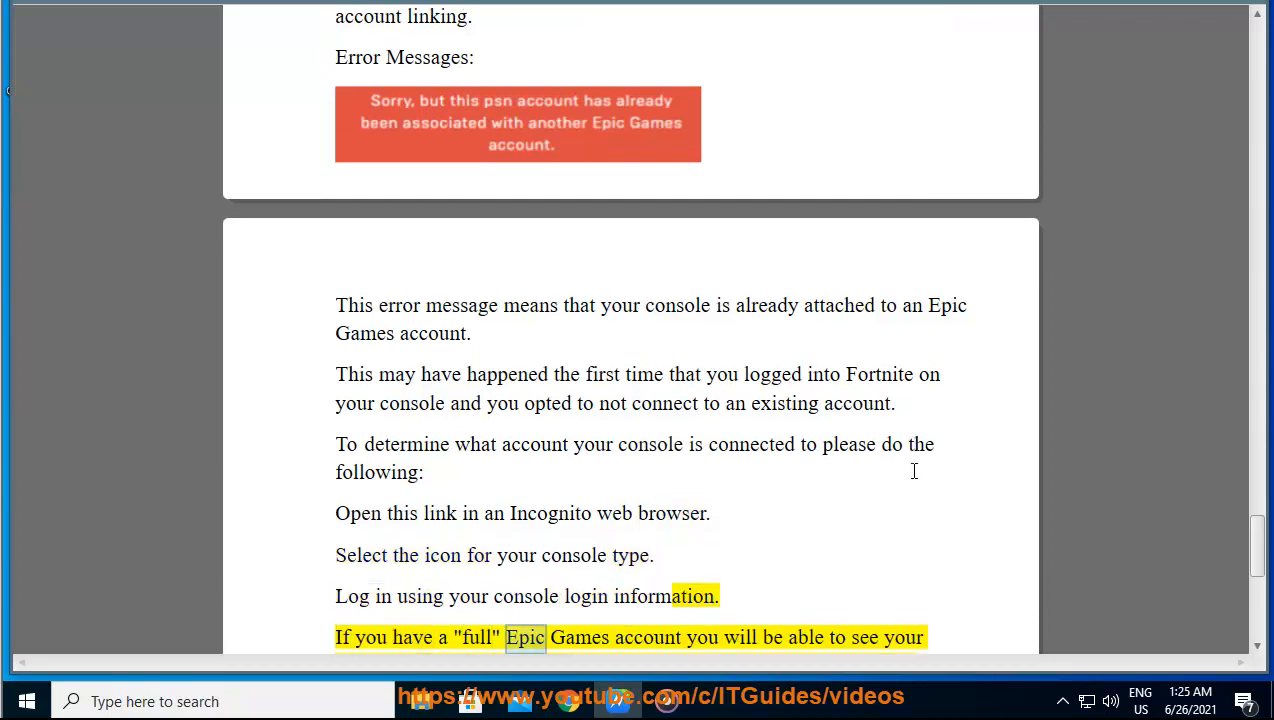
scroll(down, 3)
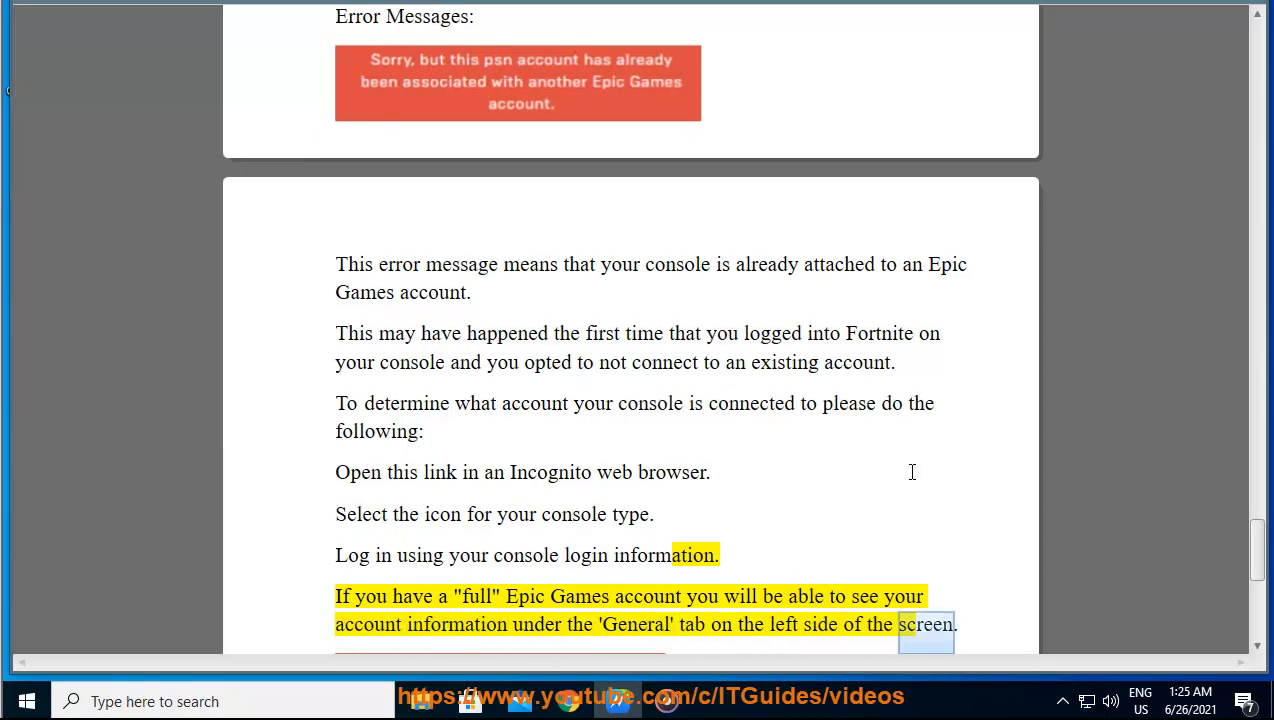
scroll(down, 3)
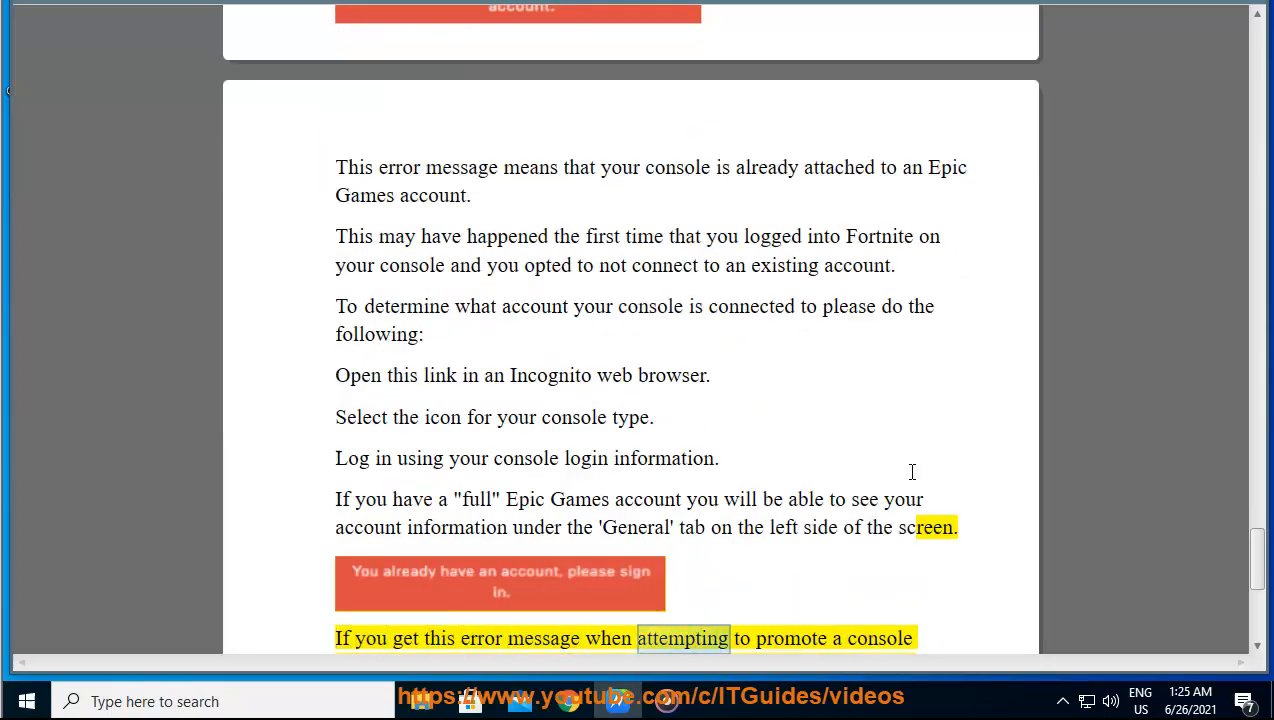
Scroll through the email-in-use explanation to the 'Incorrect response' incorrect-password error note
scroll(down, 3)
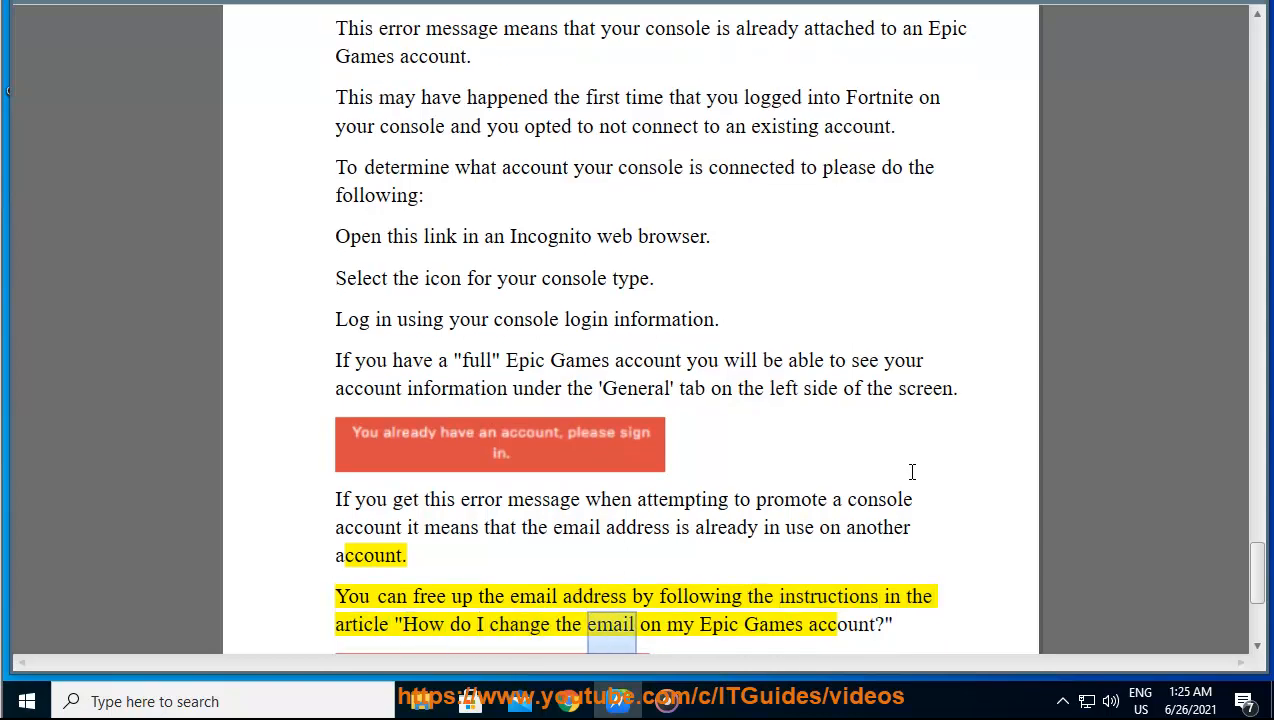
scroll(down, 3)
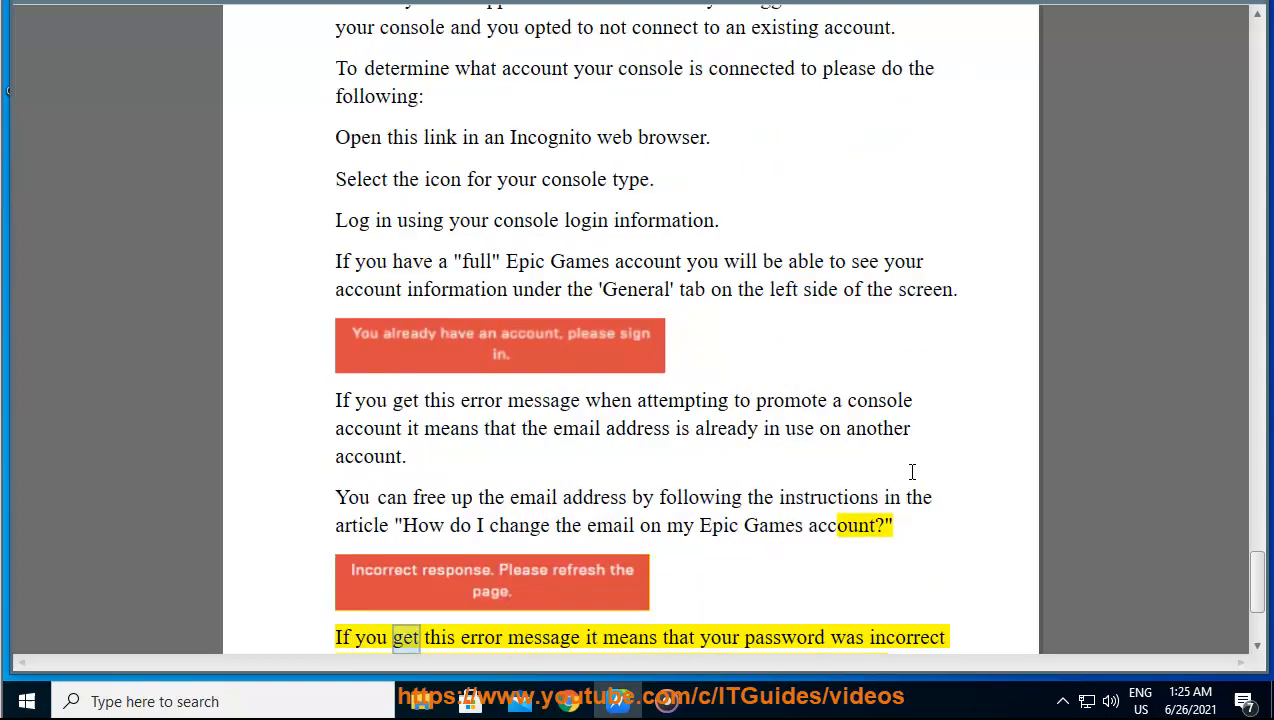
double_click(906, 636)
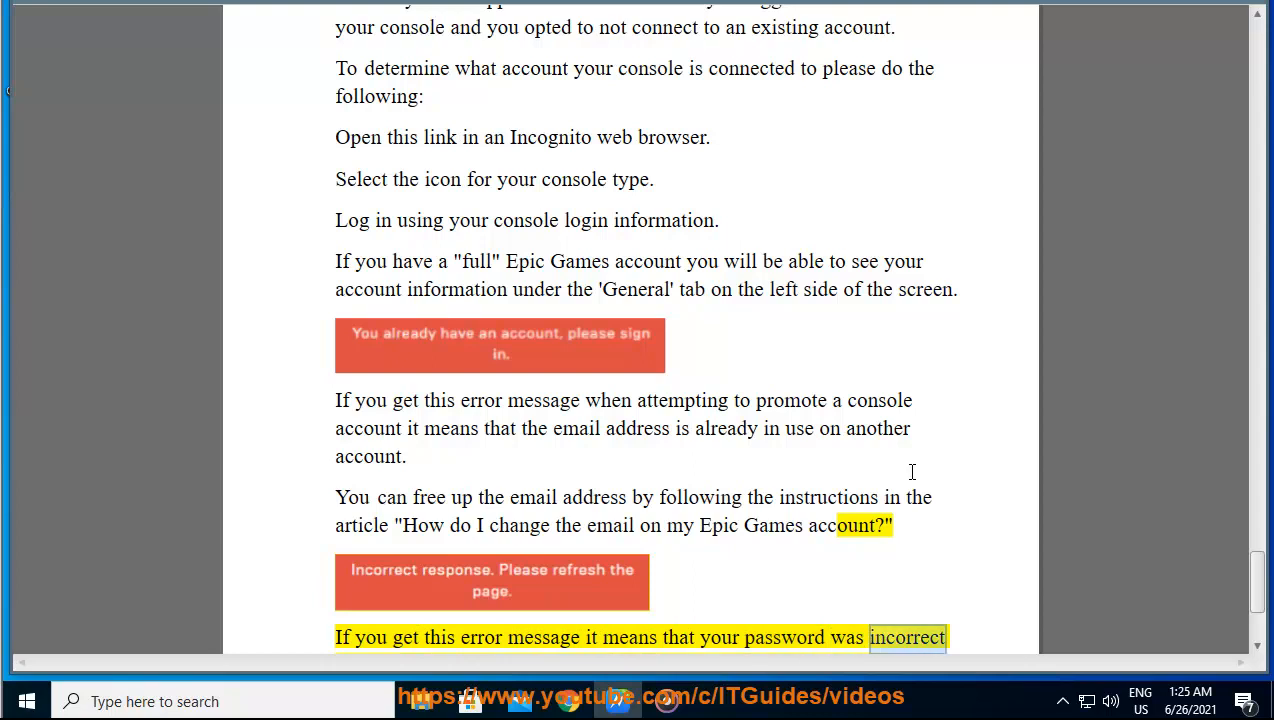
scroll(down, 3)
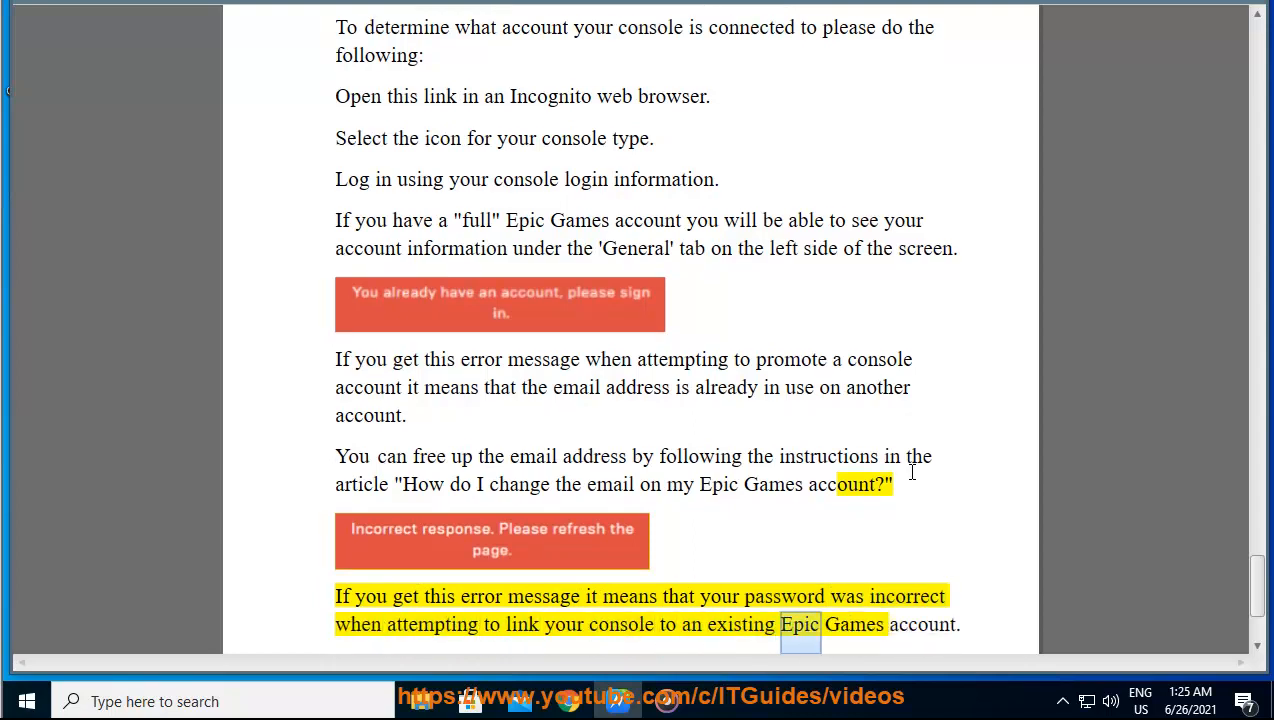